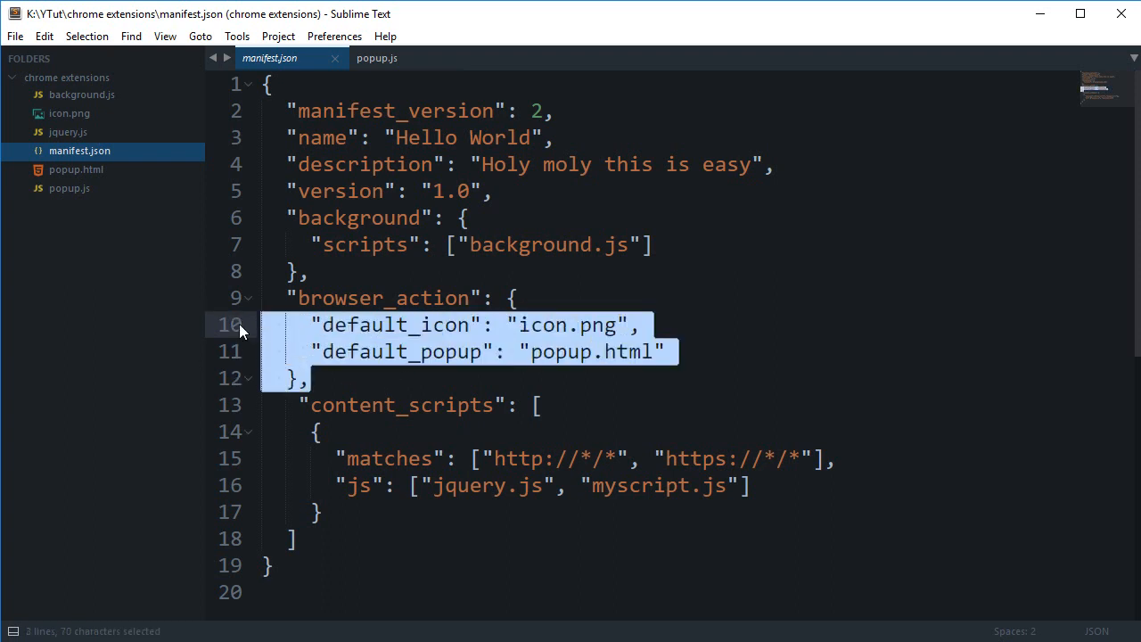
# - Remove the background and browser_action blocks from manifest.json and save, keeping only content_scripts
pyautogui.click(358, 378)
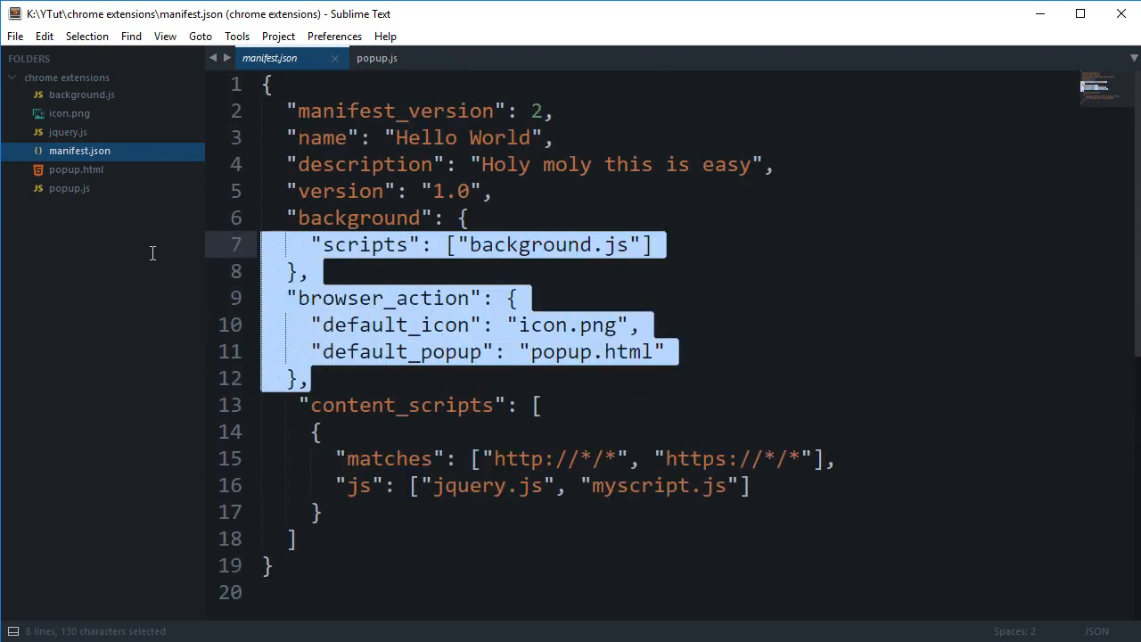
pyautogui.press('Delete')
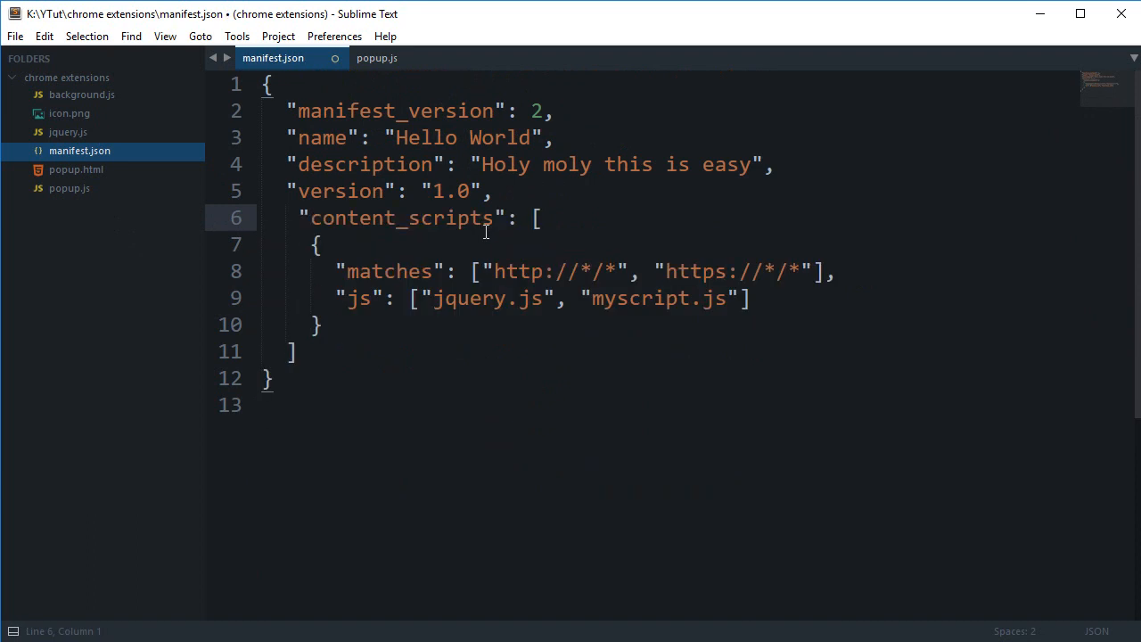
pyautogui.press('ctrl+s')
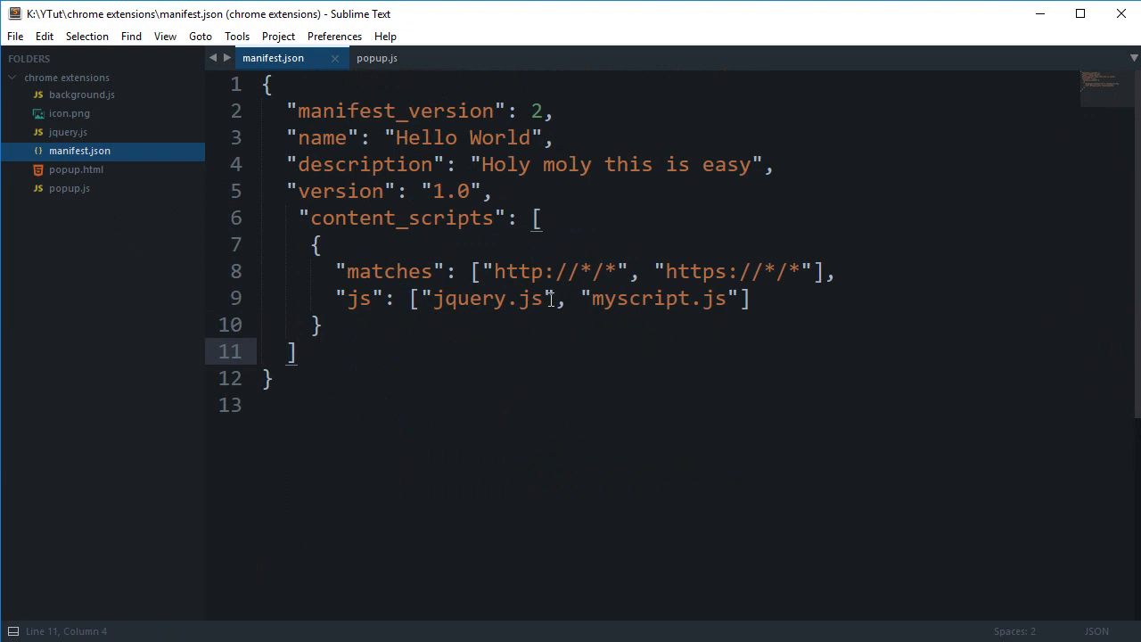
# - Highlight the myscript.js file name in the content_scripts entry, then deselect it
pyautogui.click(450, 377)
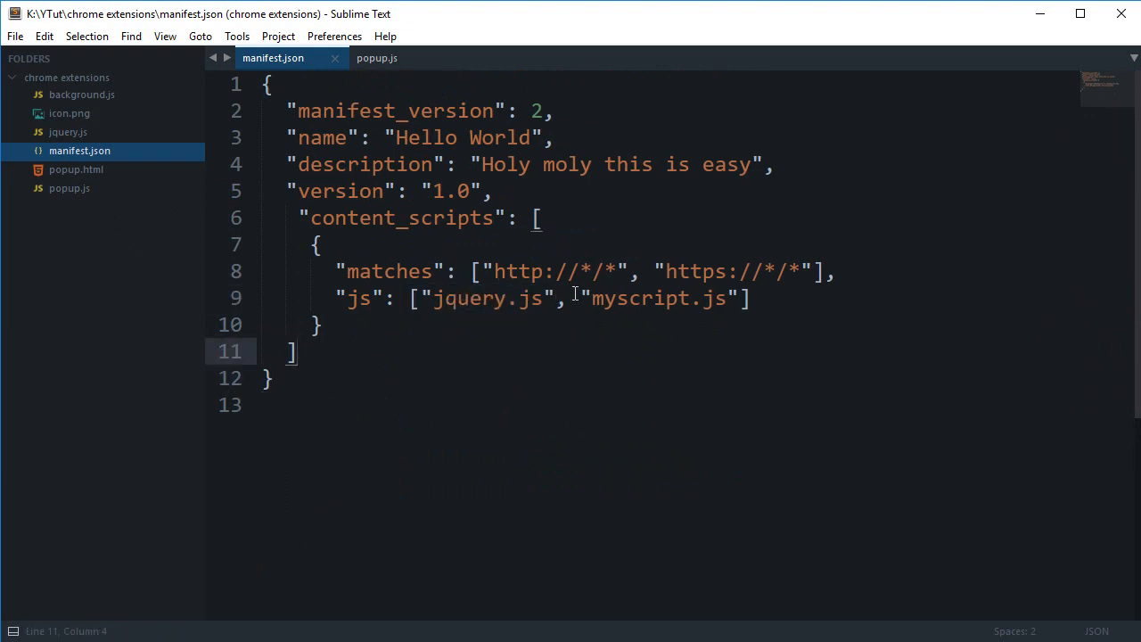
pyautogui.doubleClick(656, 297)
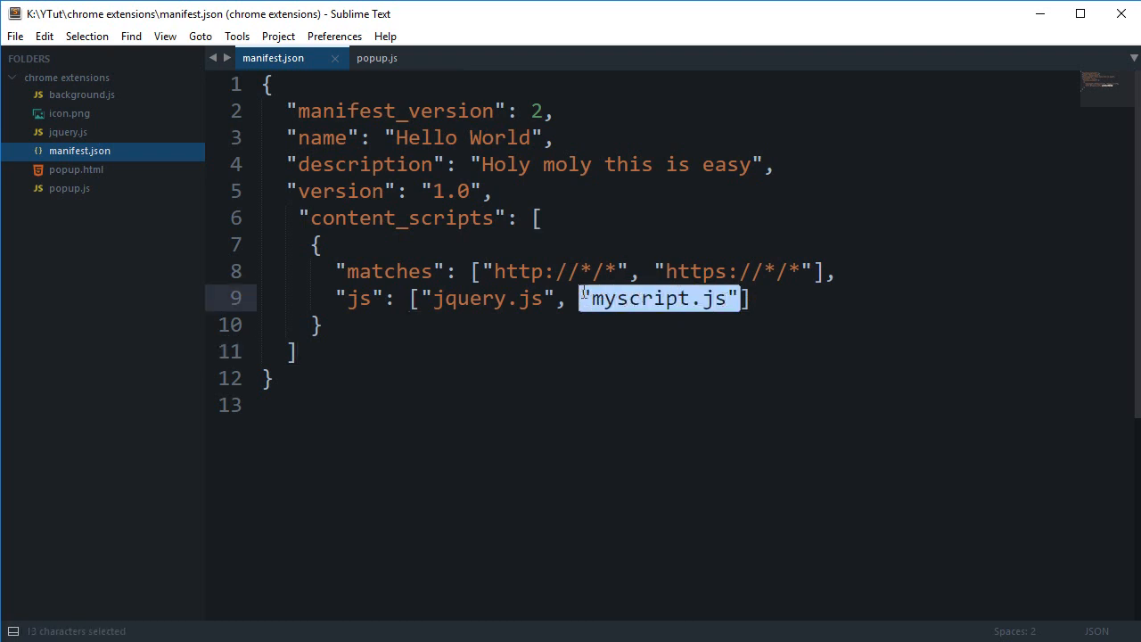
pyautogui.click(580, 353)
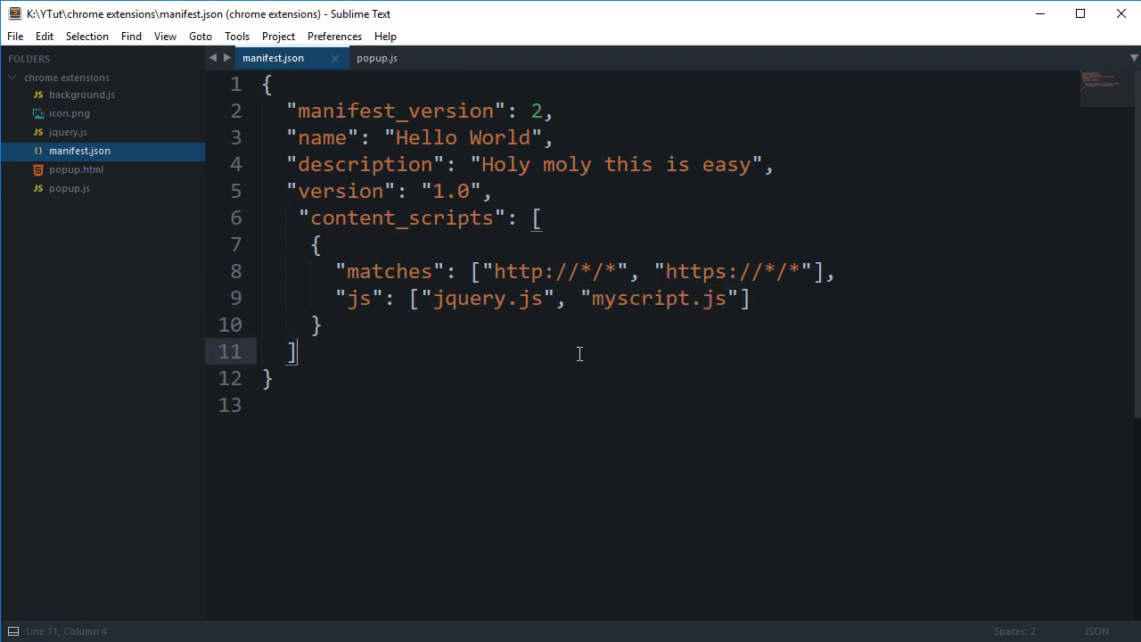
pyautogui.moveTo(556, 208)
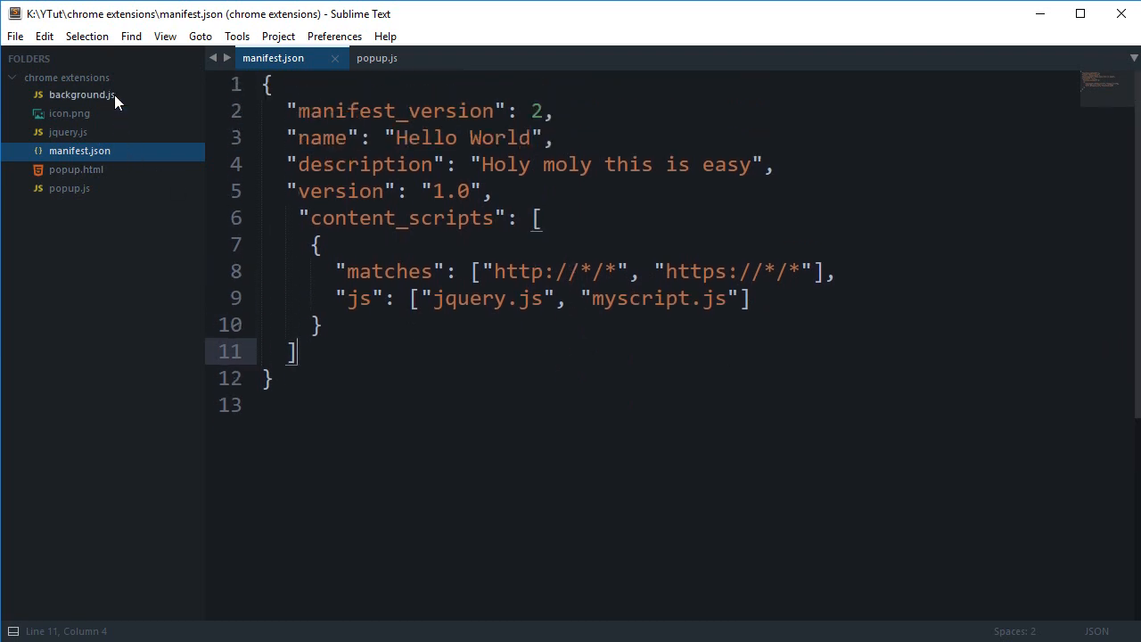
pyautogui.moveTo(556, 339)
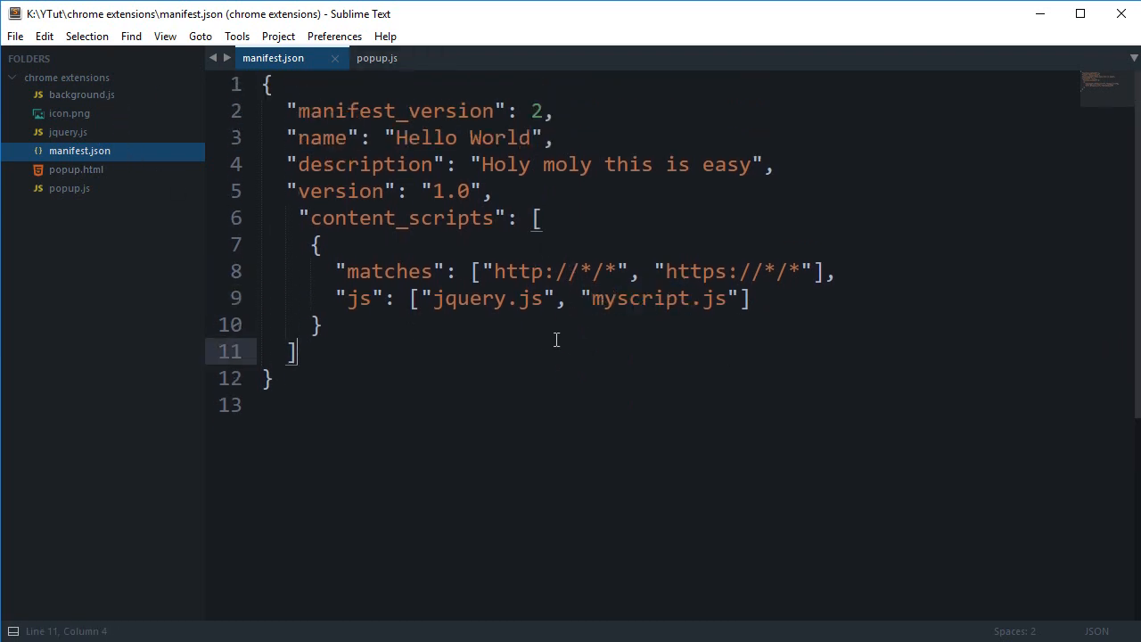
pyautogui.moveTo(94, 144)
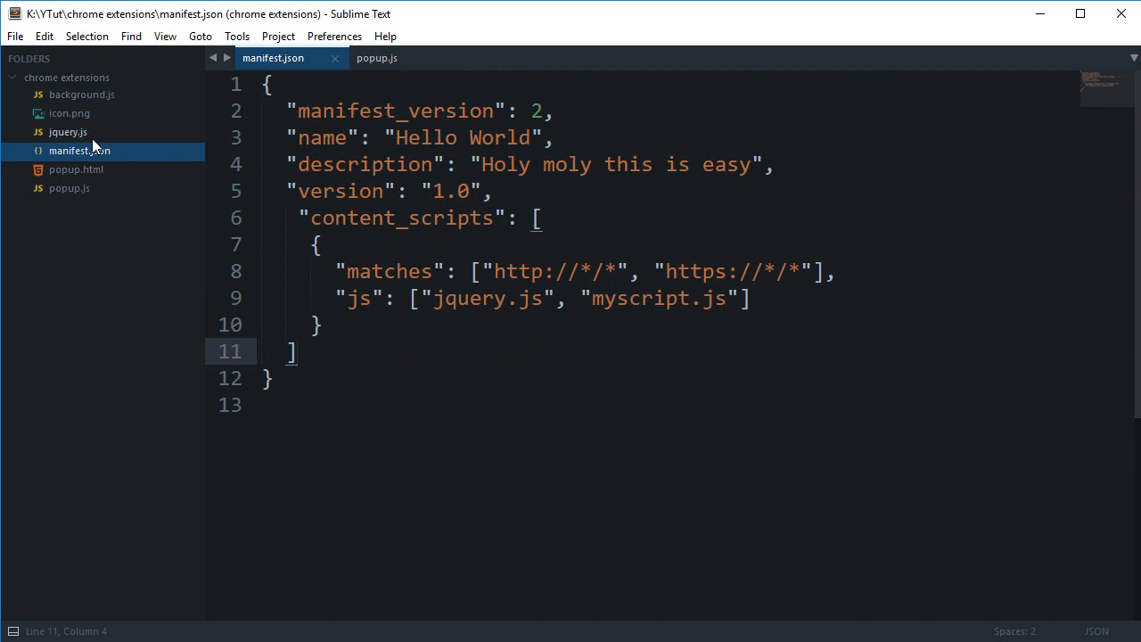
pyautogui.moveTo(396, 184)
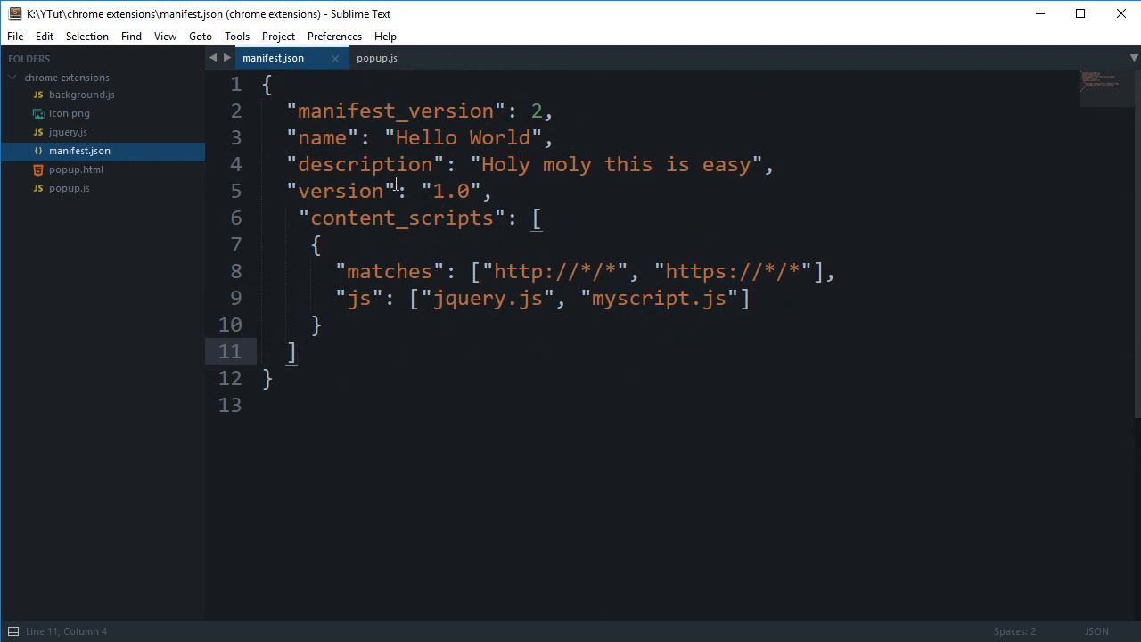
pyautogui.moveTo(362, 210)
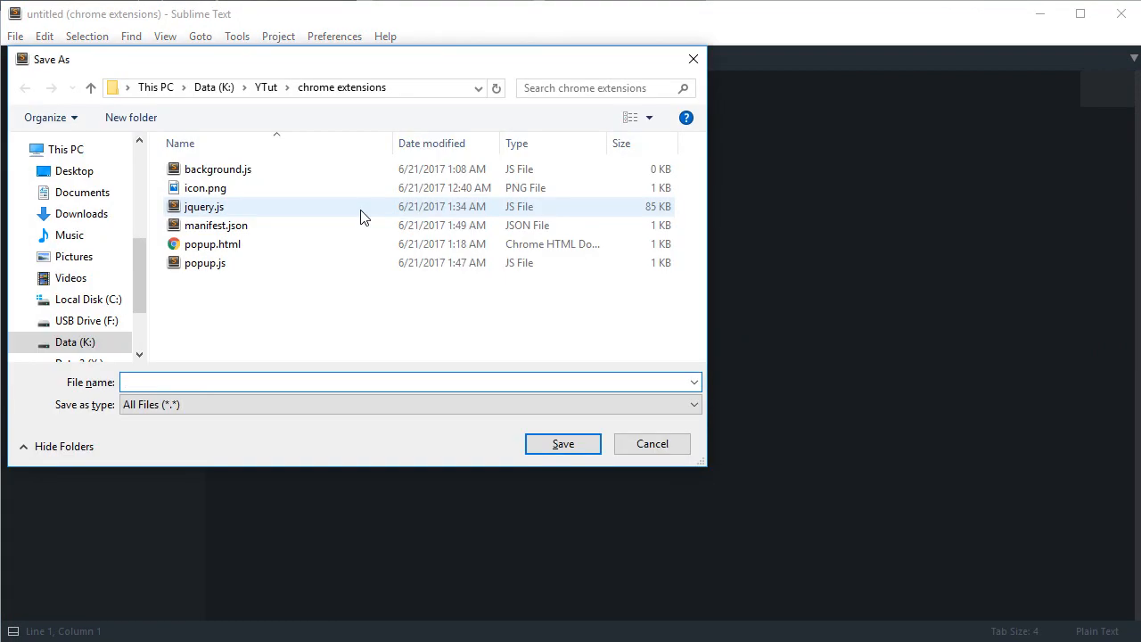
# - Save the new empty file as myscript.js in the chrome extensions folder
pyautogui.write('mys')
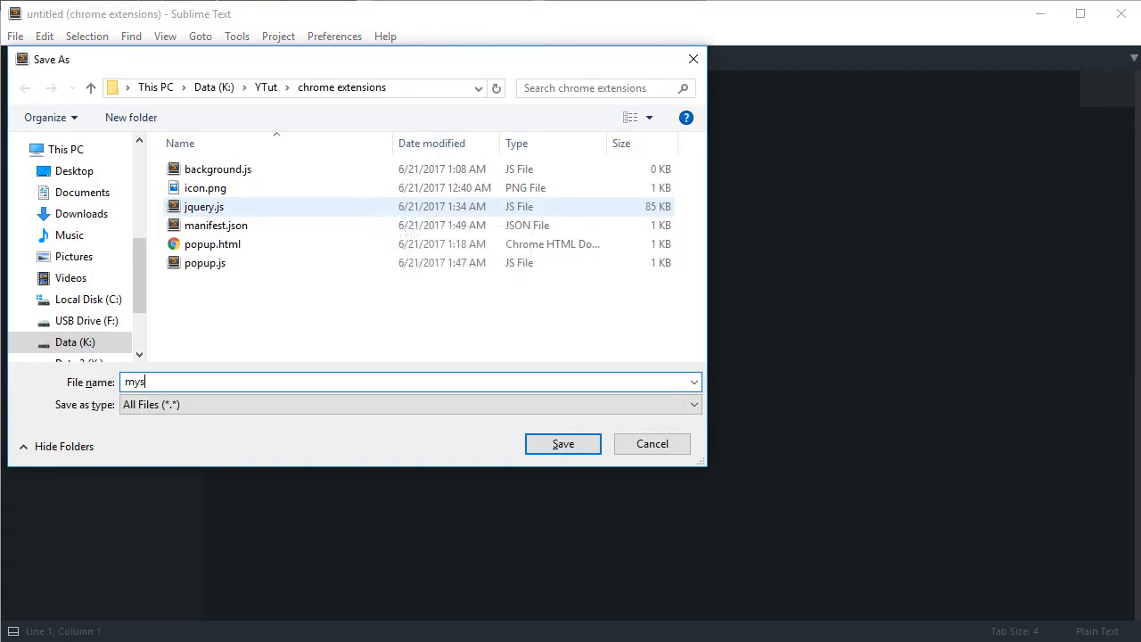
pyautogui.click(564, 442)
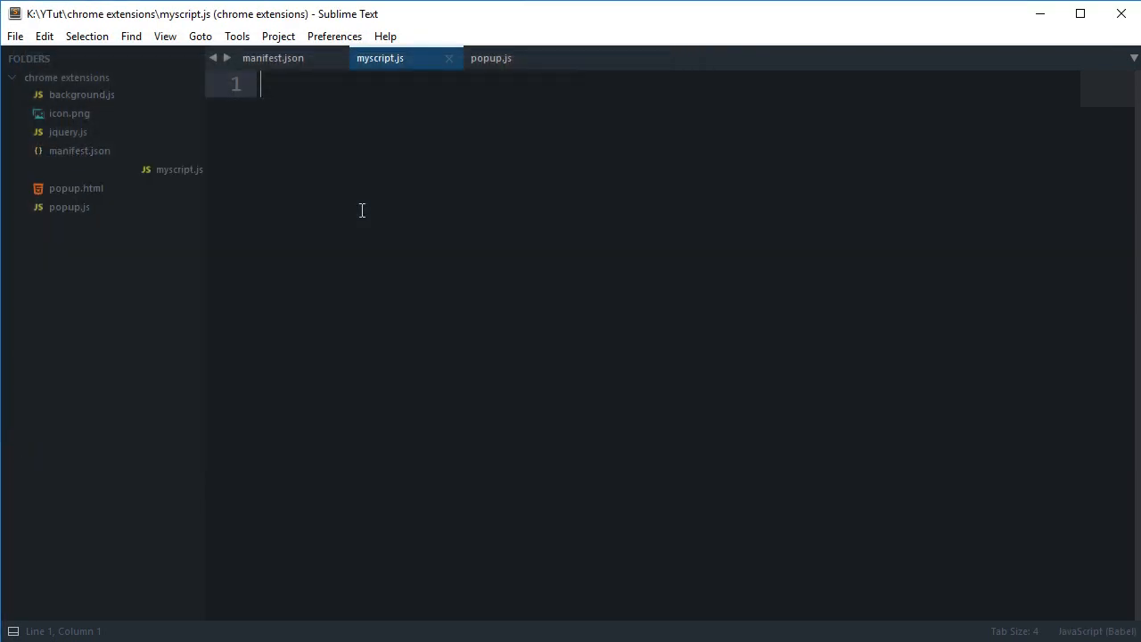
pyautogui.click(272, 57)
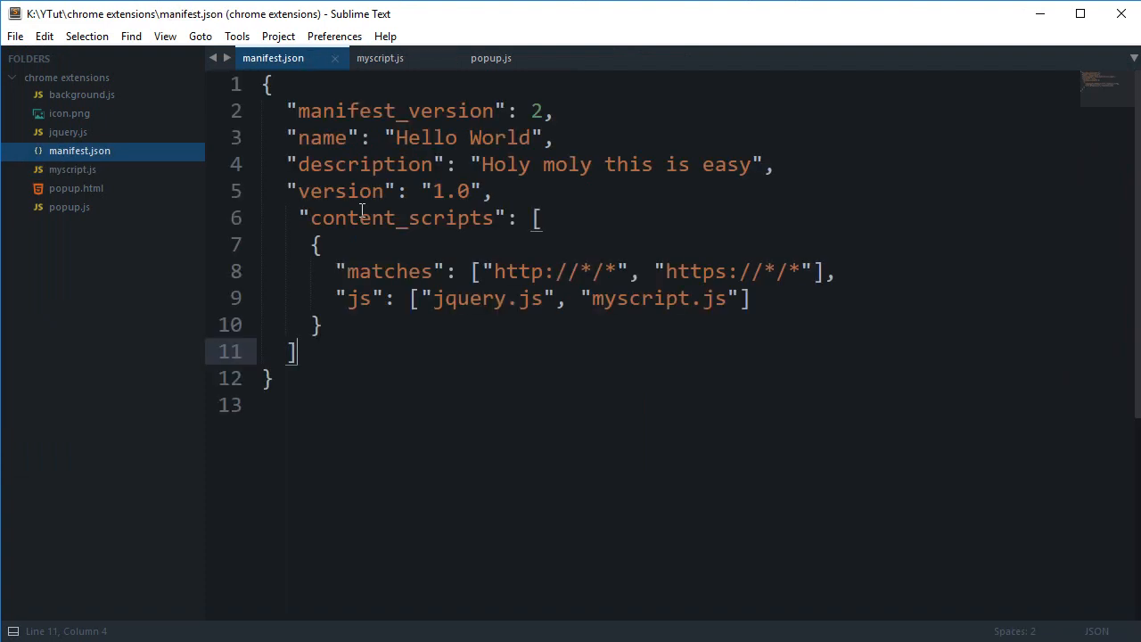
pyautogui.click(380, 57)
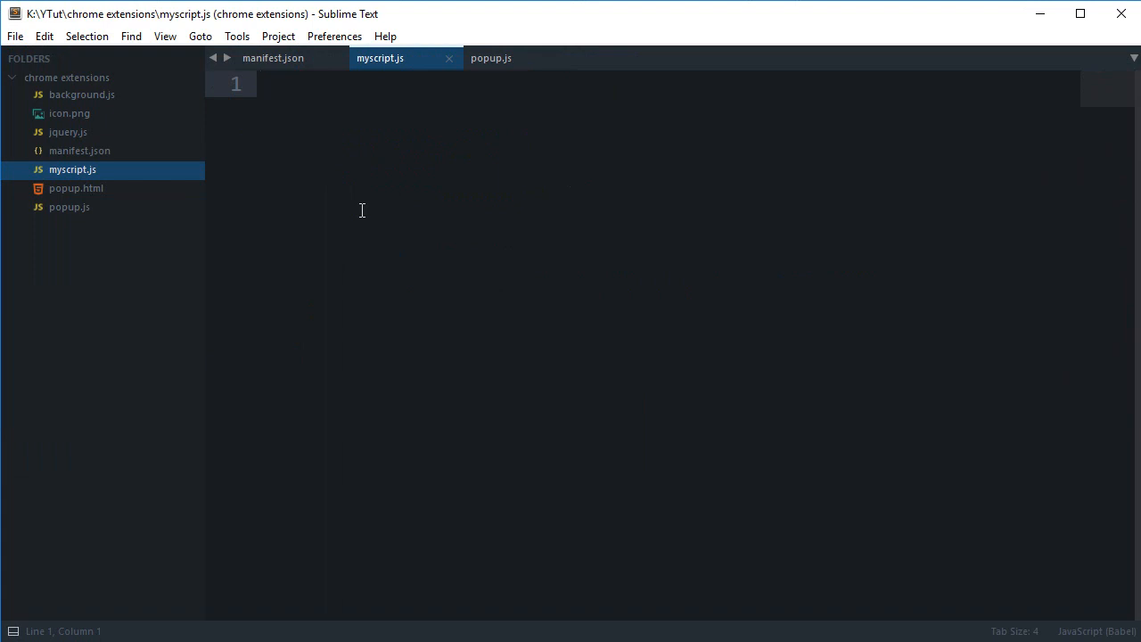
# - Write a jQuery $('a').click(function() { }) handler for every link in myscript.js
pyautogui.write("$('a')")
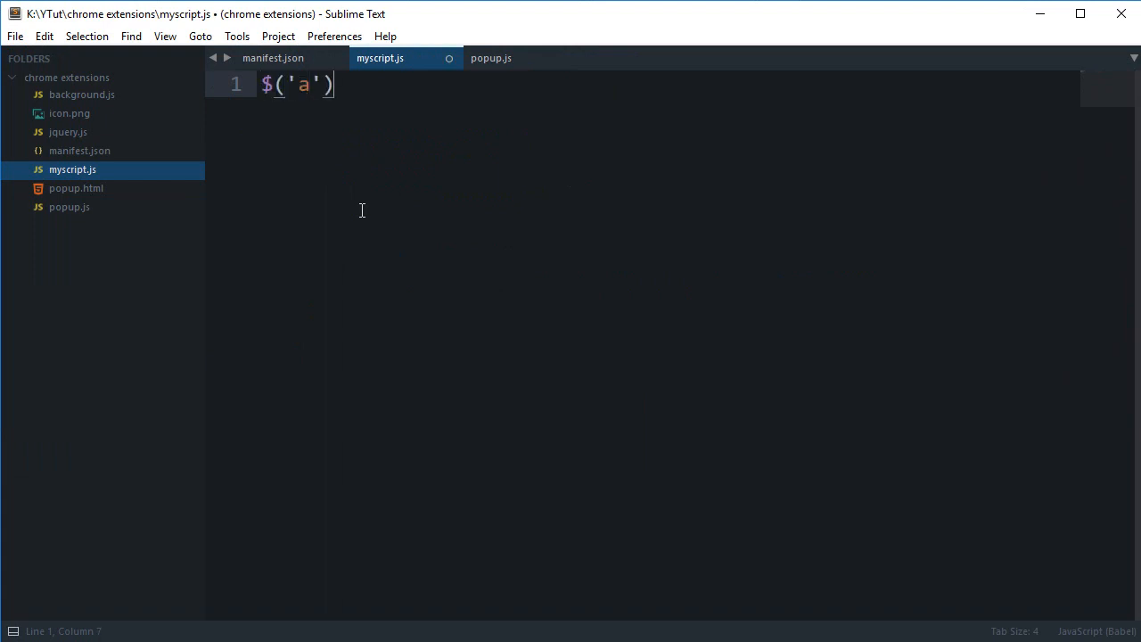
pyautogui.write('.click')
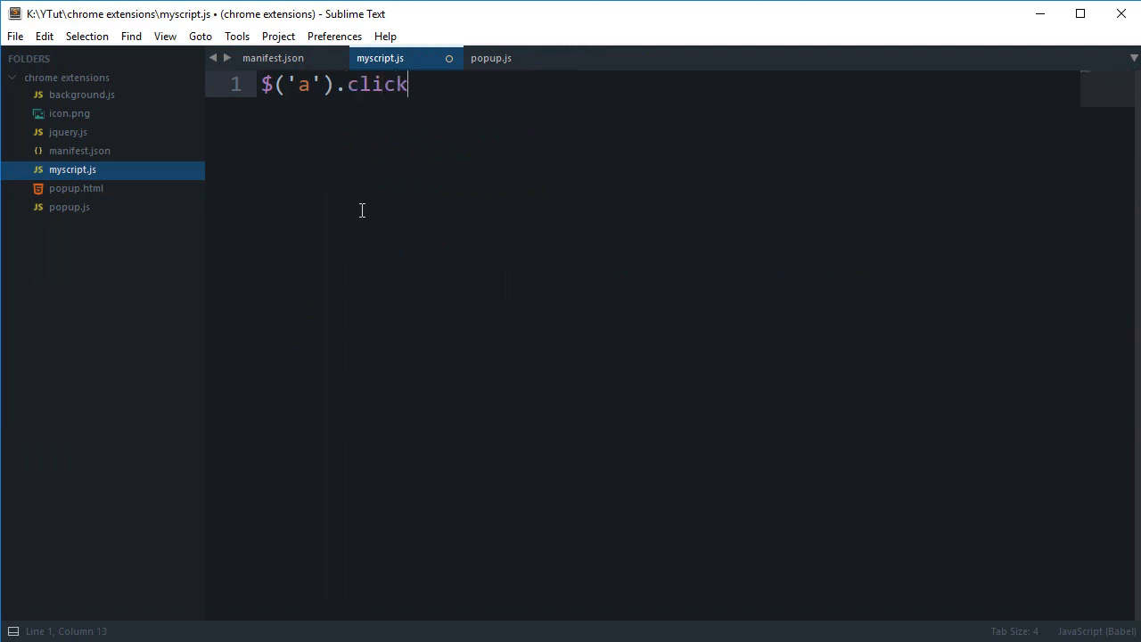
pyautogui.write('(function')
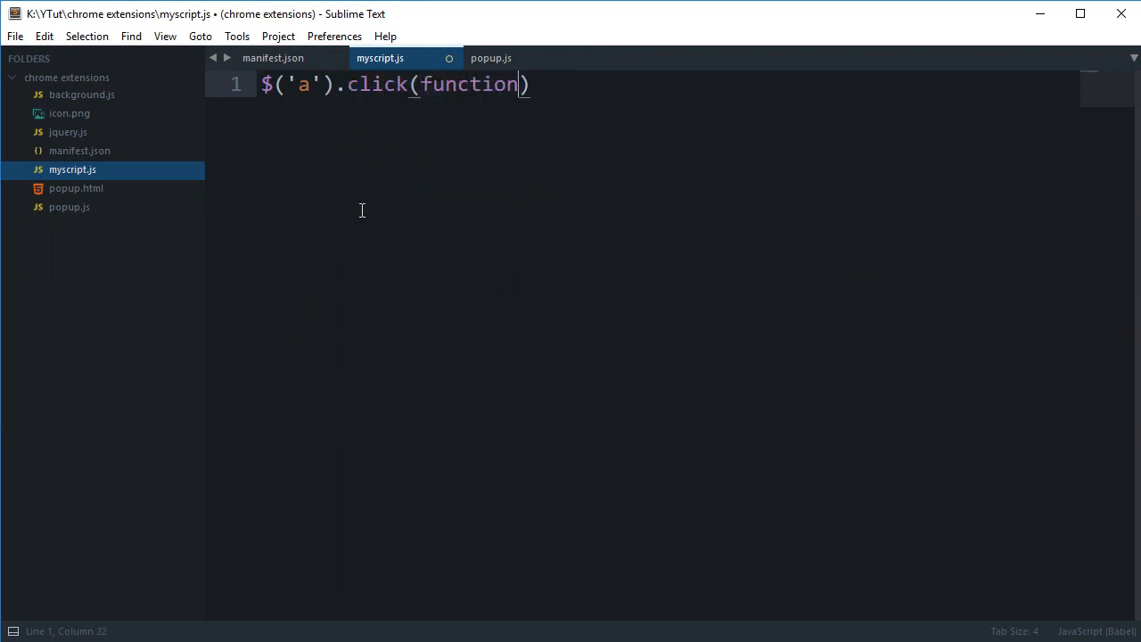
pyautogui.write('() {')
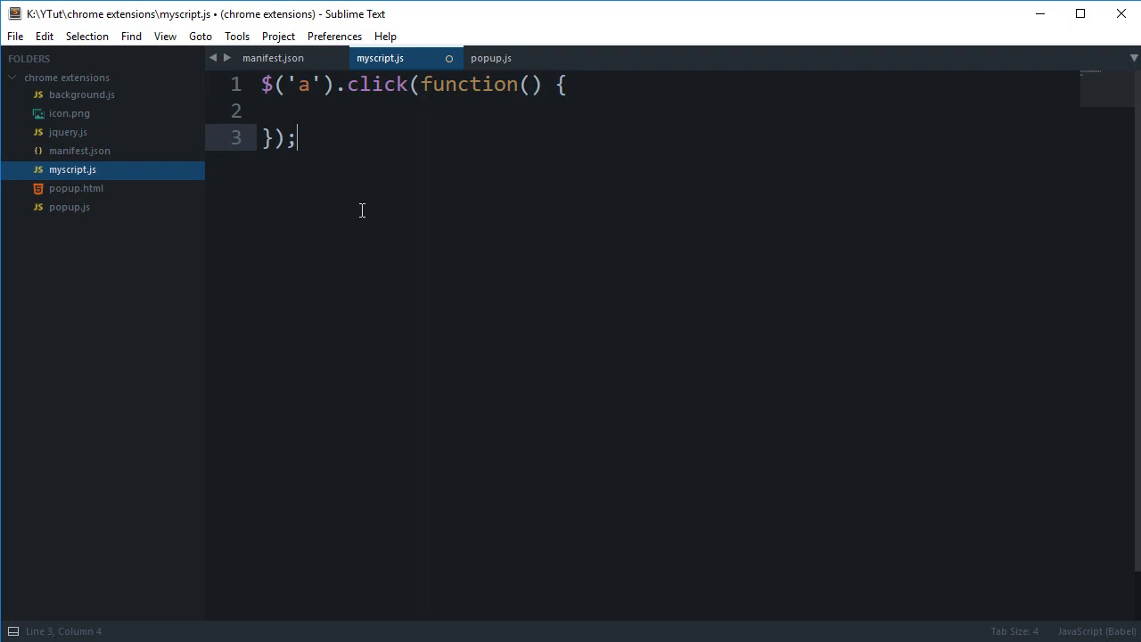
pyautogui.click(312, 111)
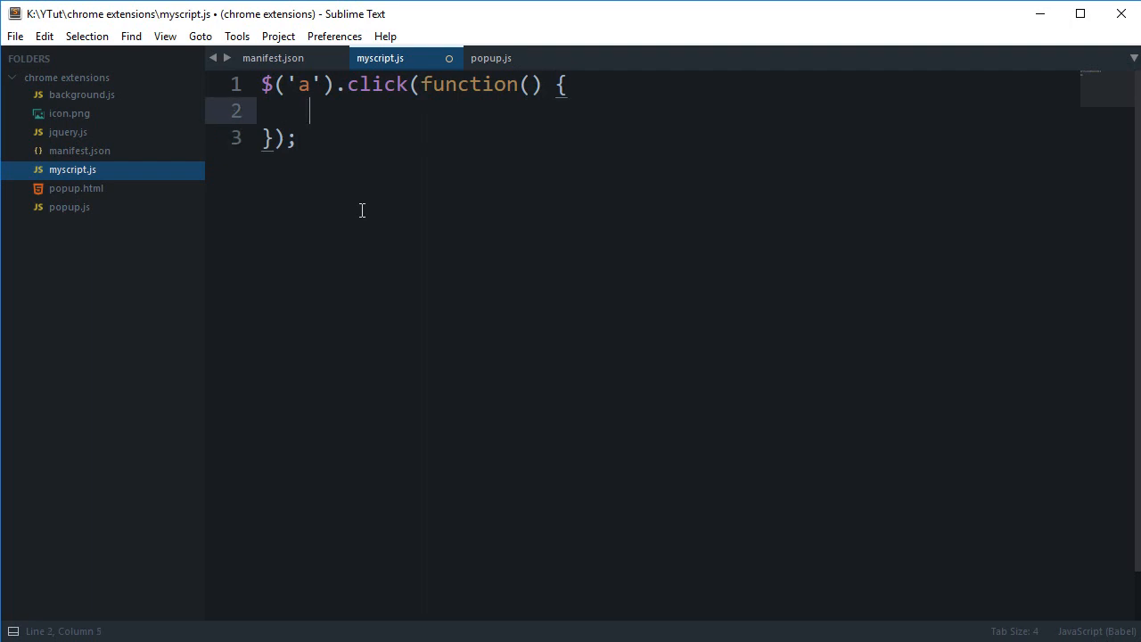
# - Alert 'You\'re about to go to ' + $(this).attr('href') + '. Just sayin\'' inside the handler and save
pyautogui.write('alert(')
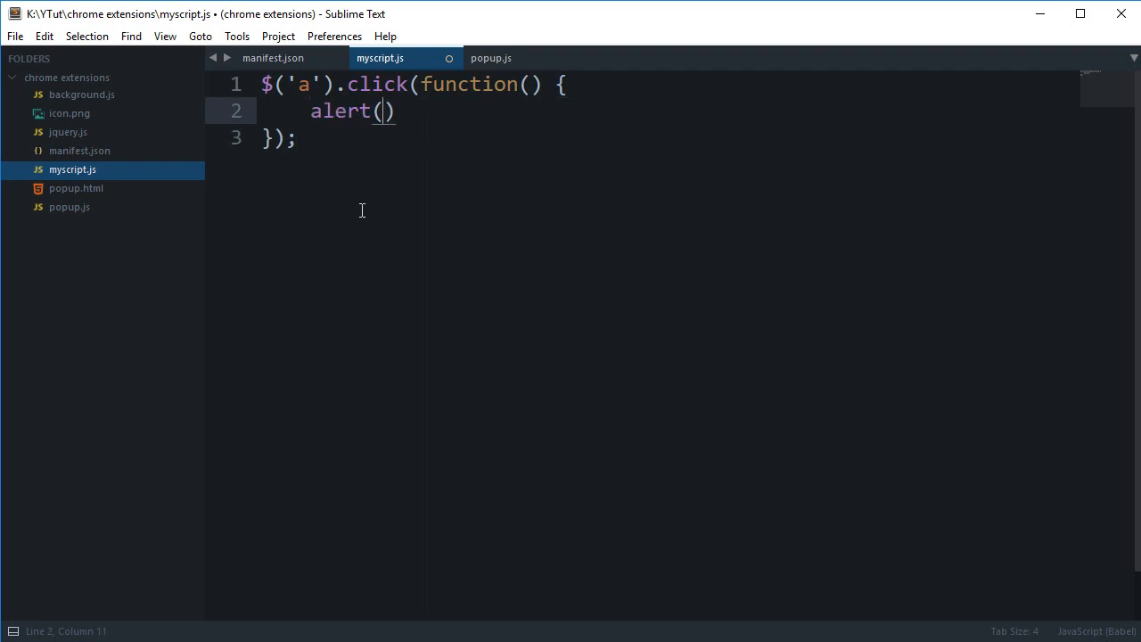
pyautogui.write("'You\\'")
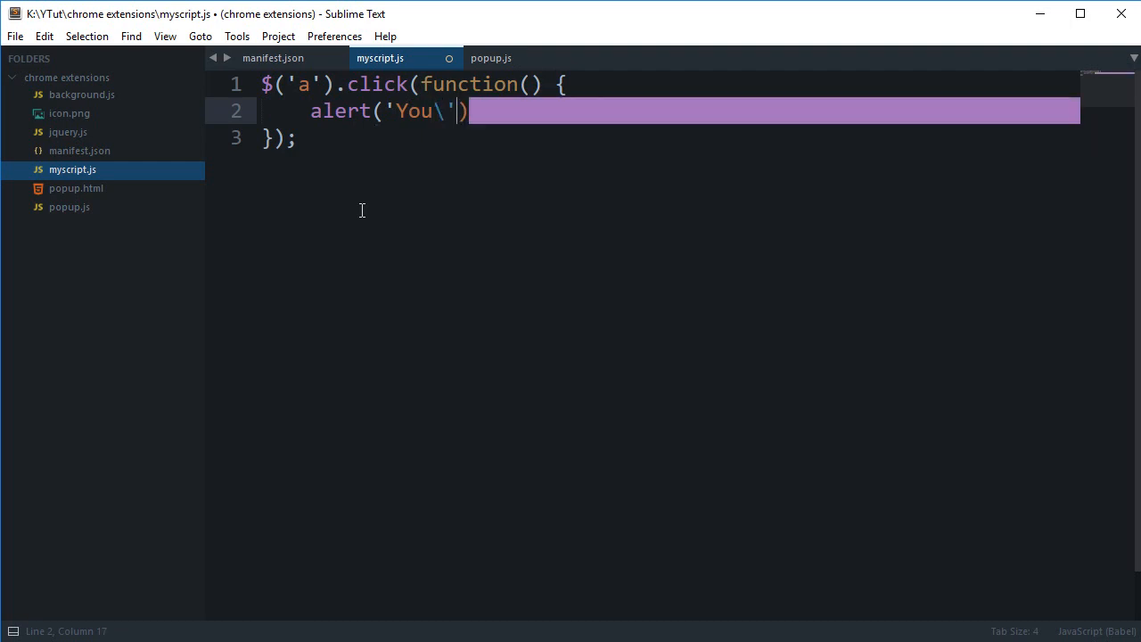
pyautogui.write('re about to')
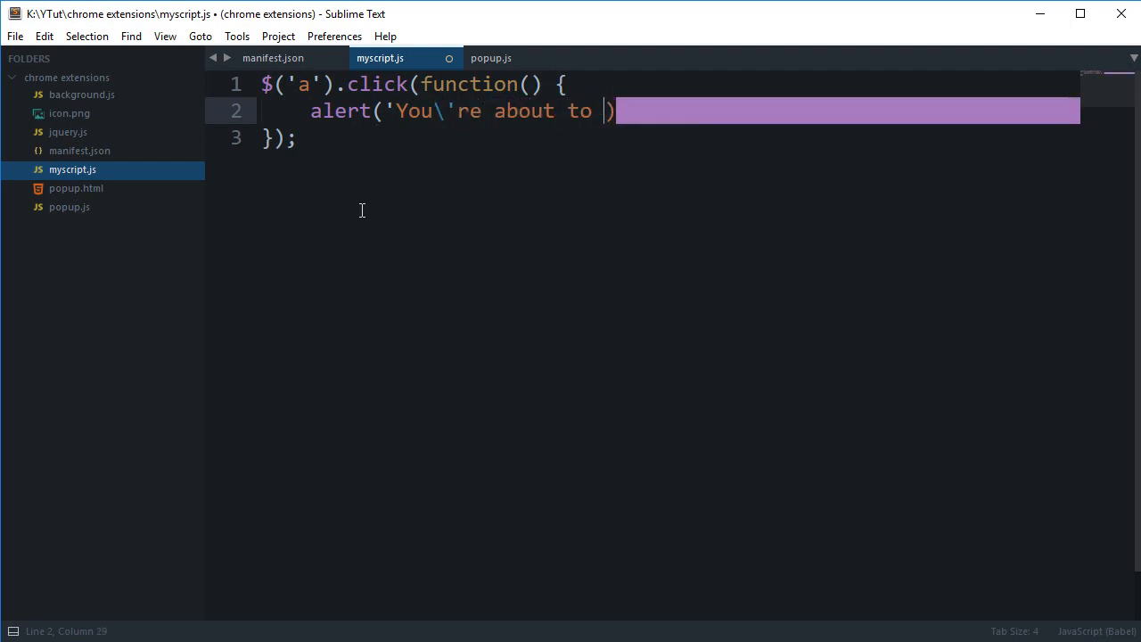
pyautogui.write("go to '+'")
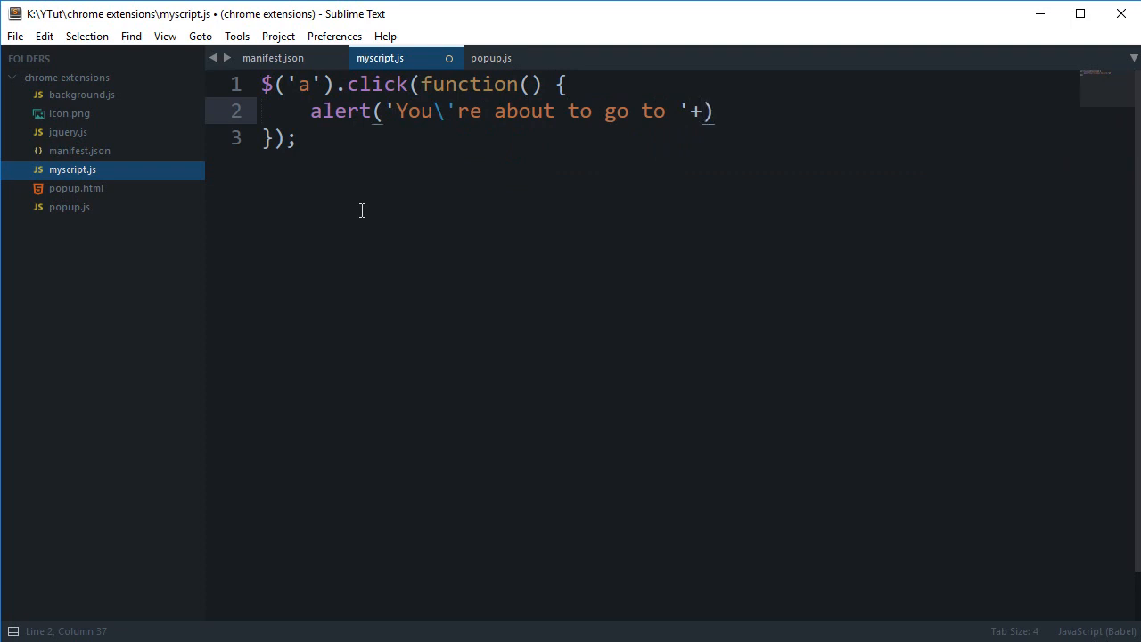
pyautogui.write('$')
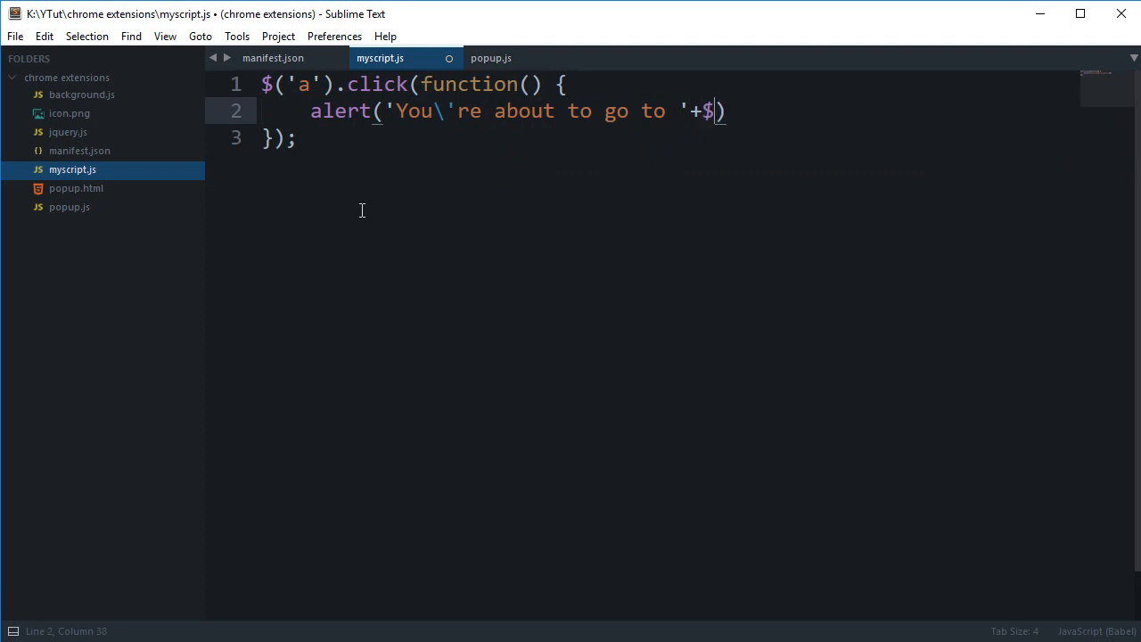
pyautogui.write('(this).')
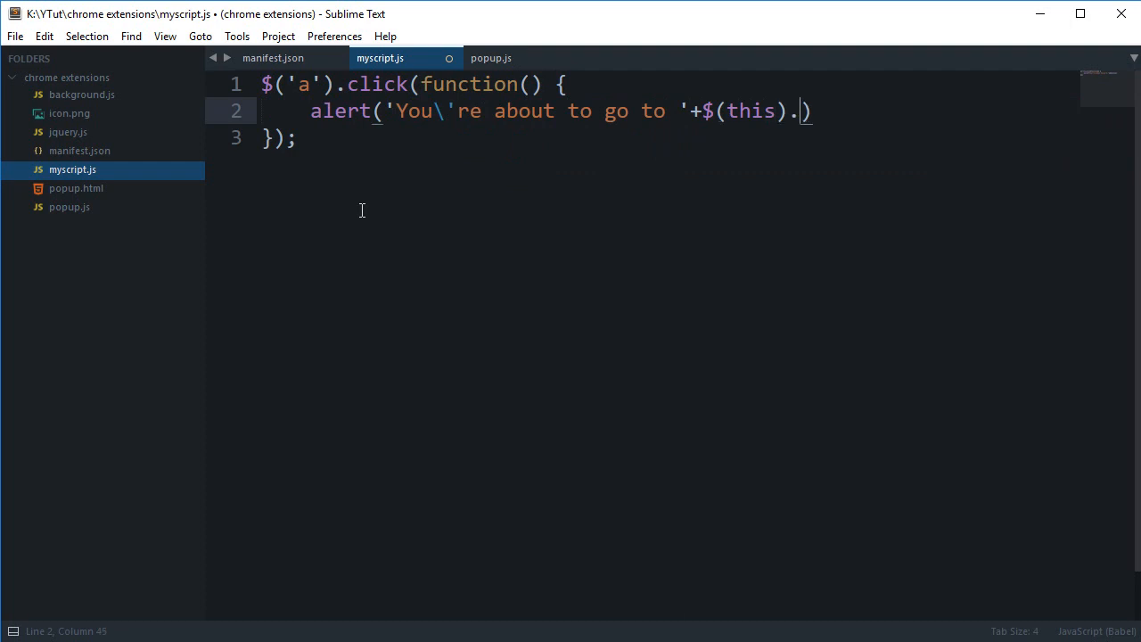
pyautogui.write('attr')
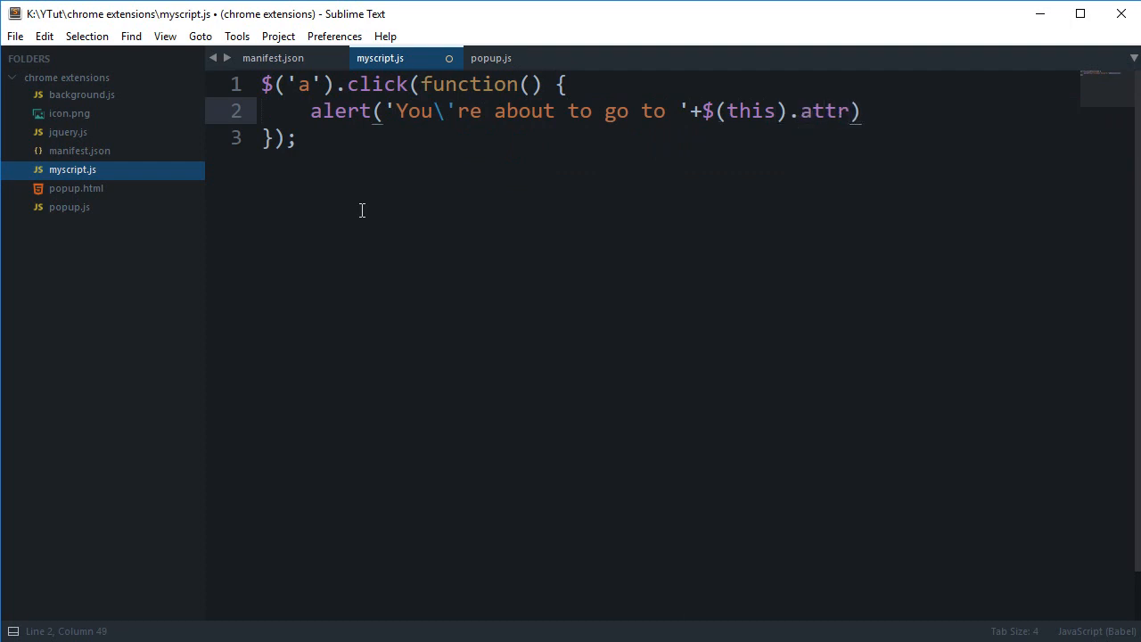
pyautogui.write("'href')")
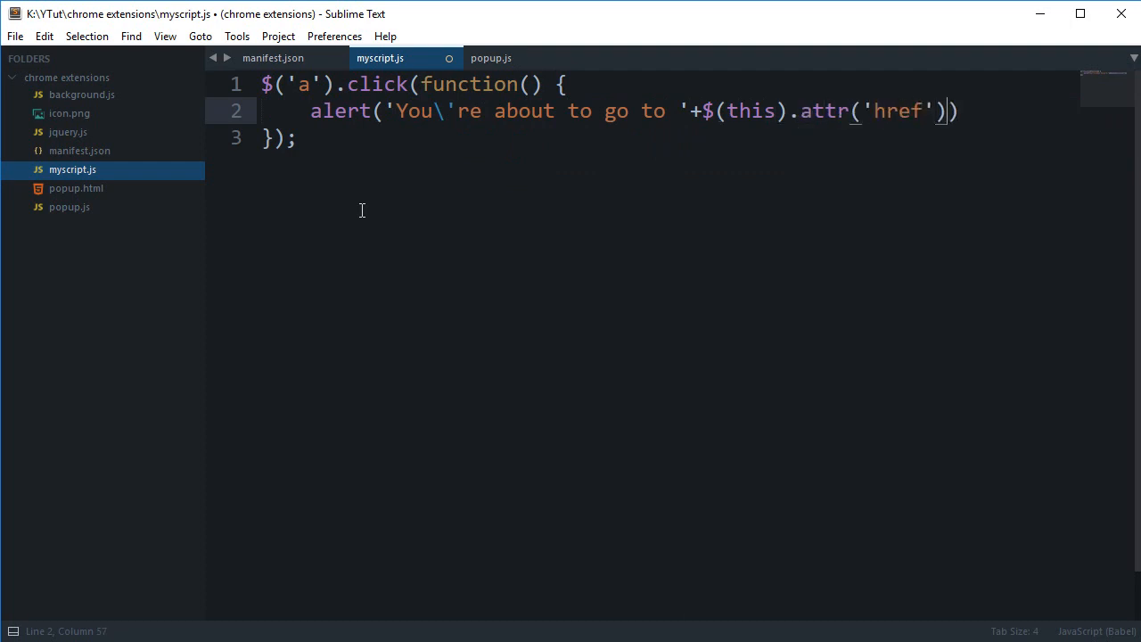
pyautogui.write("+'")
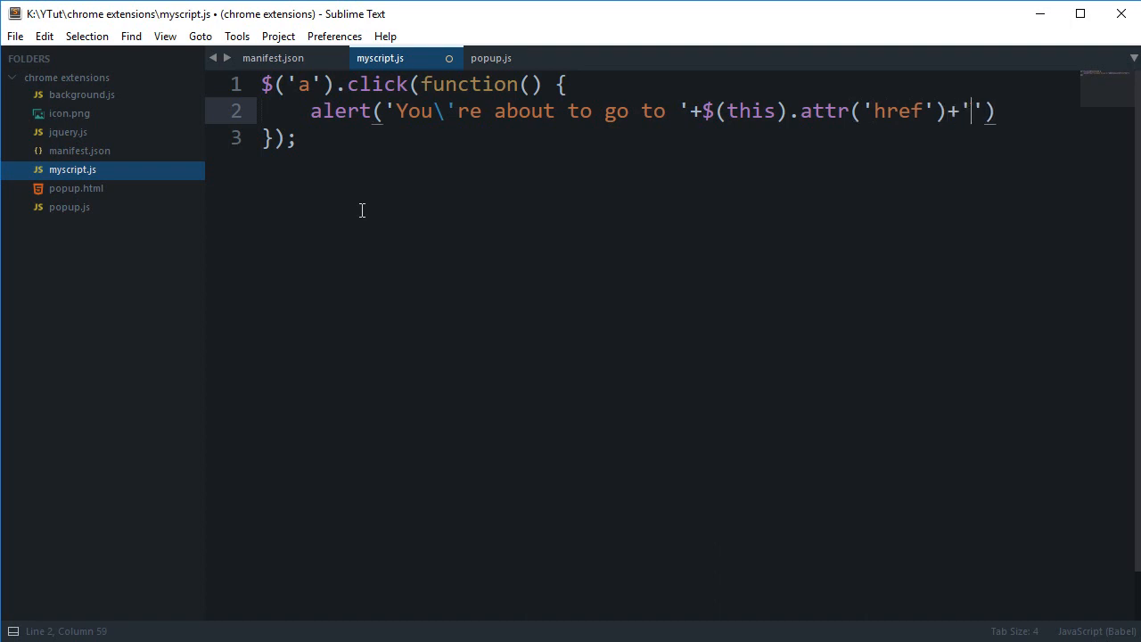
pyautogui.write('. Just sa')
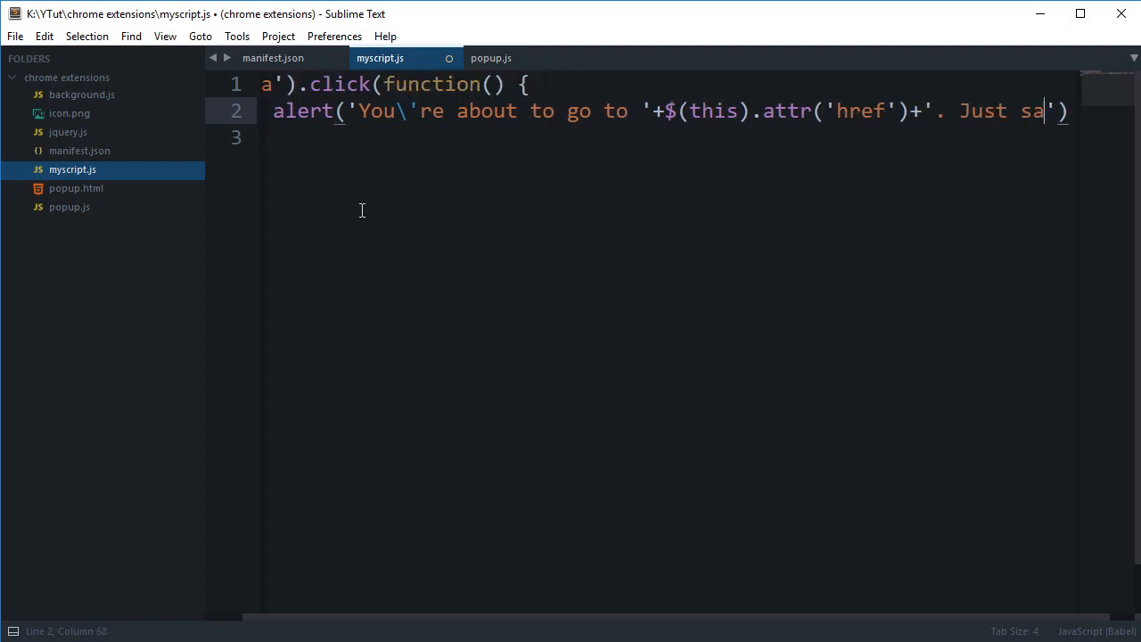
pyautogui.write("yin'")
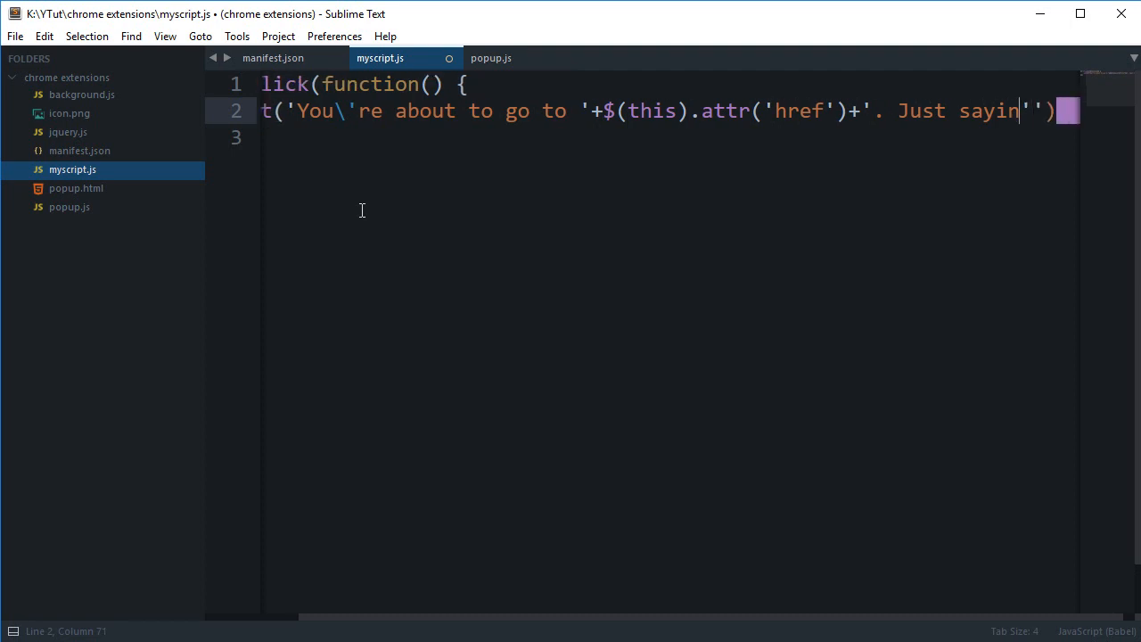
pyautogui.press('ctrl+s')
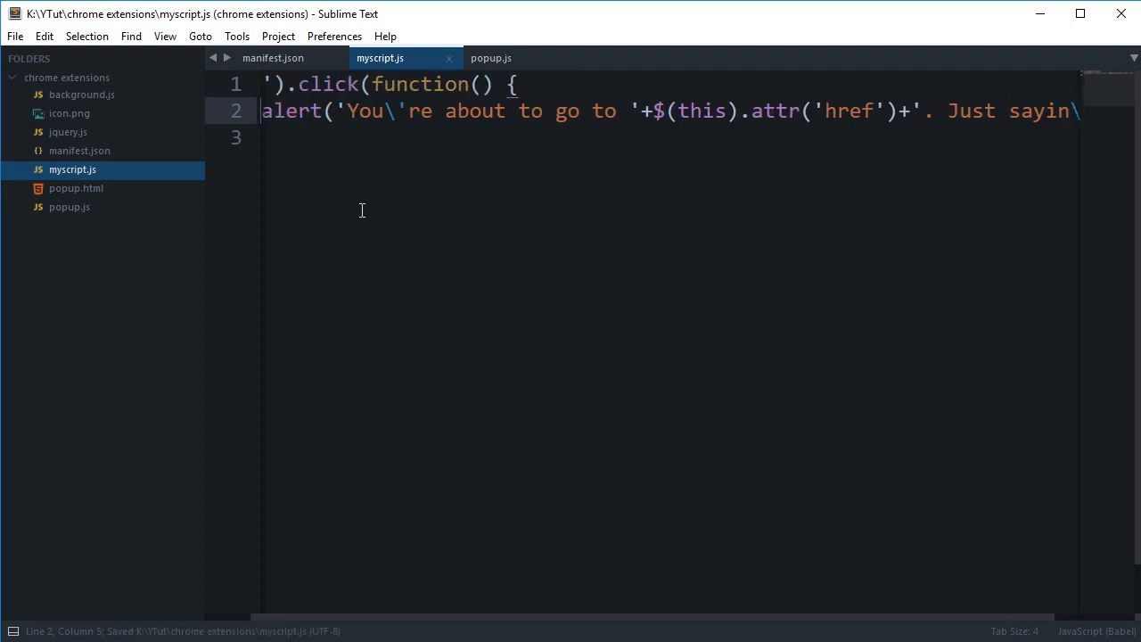
pyautogui.scroll(-3)
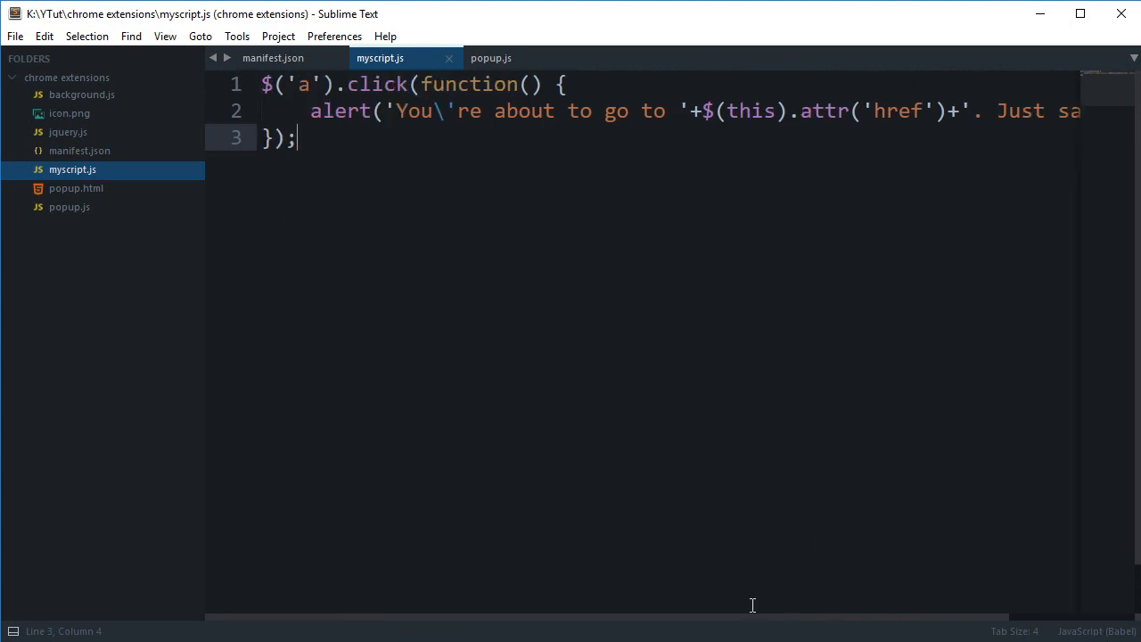
# - Reload the Hello World extension on chrome://extensions and dismiss the resulting load error
pyautogui.click(273, 57)
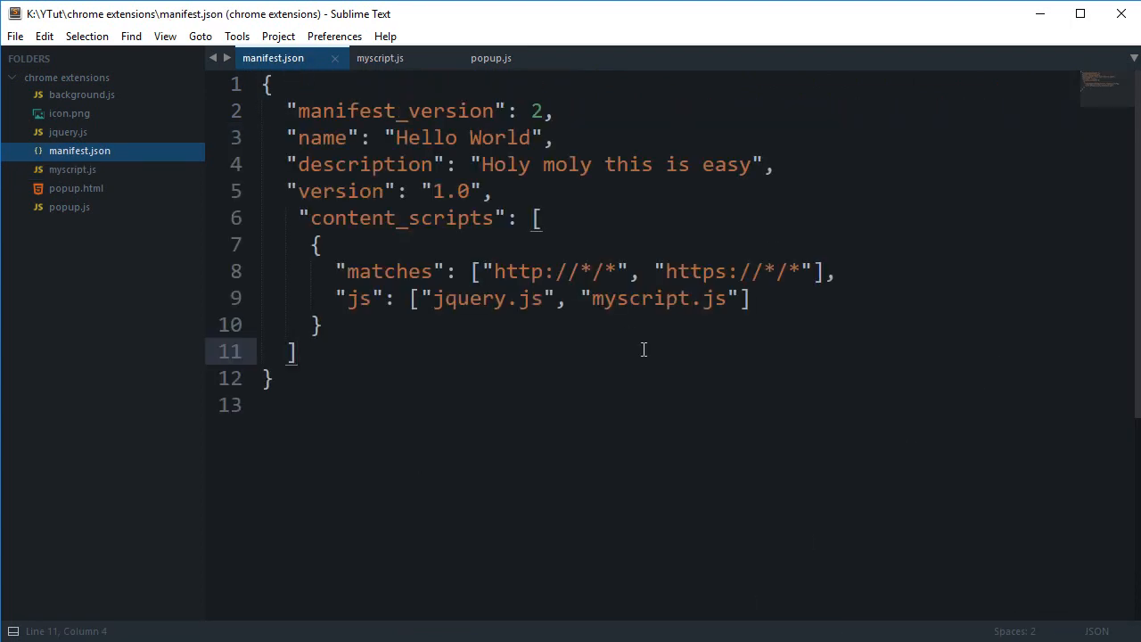
pyautogui.click(492, 57)
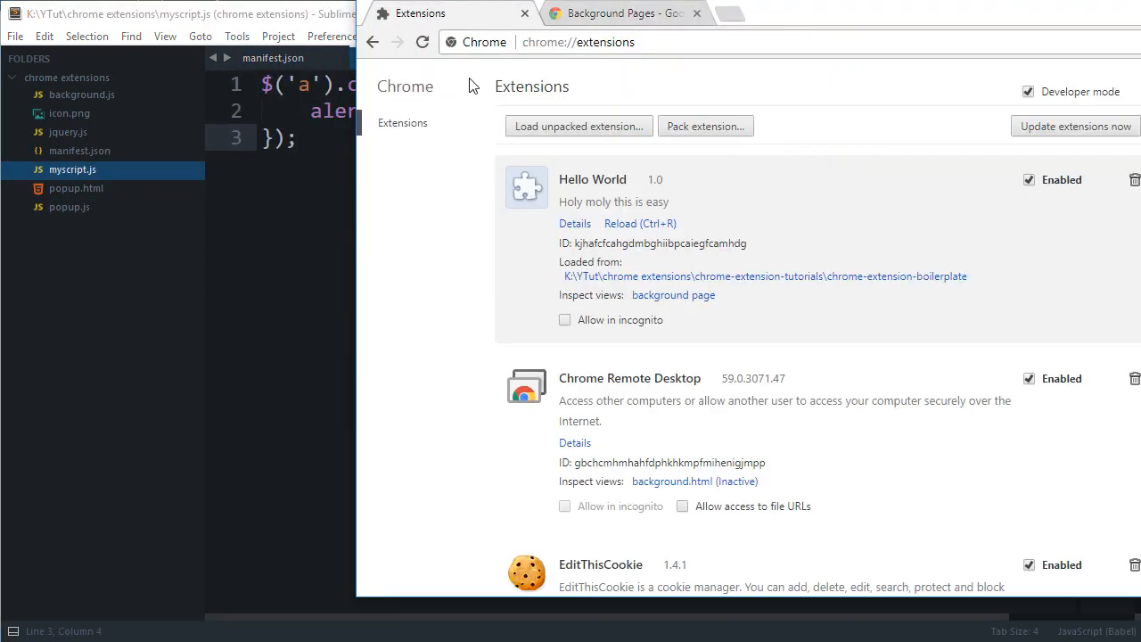
pyautogui.click(640, 223)
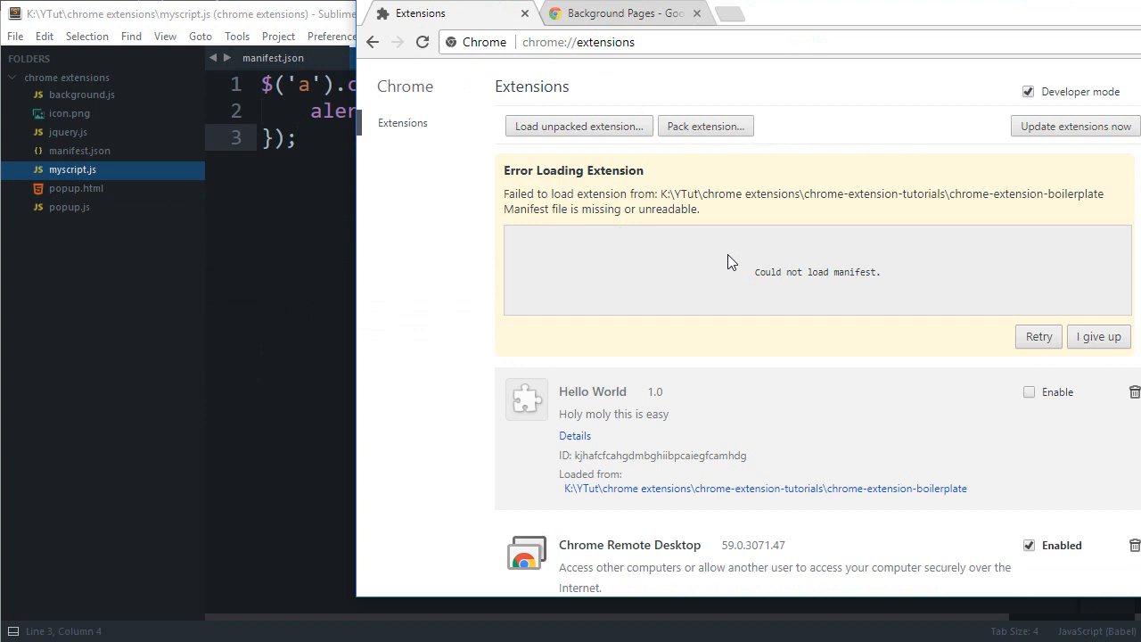
pyautogui.moveTo(1098, 336)
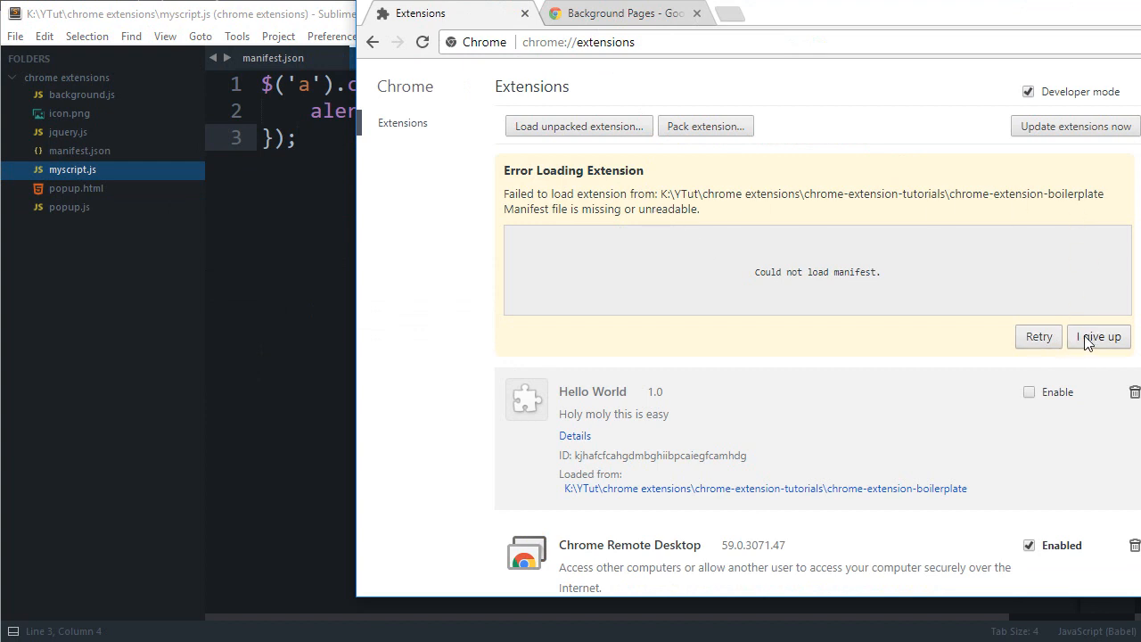
pyautogui.moveTo(1037, 335)
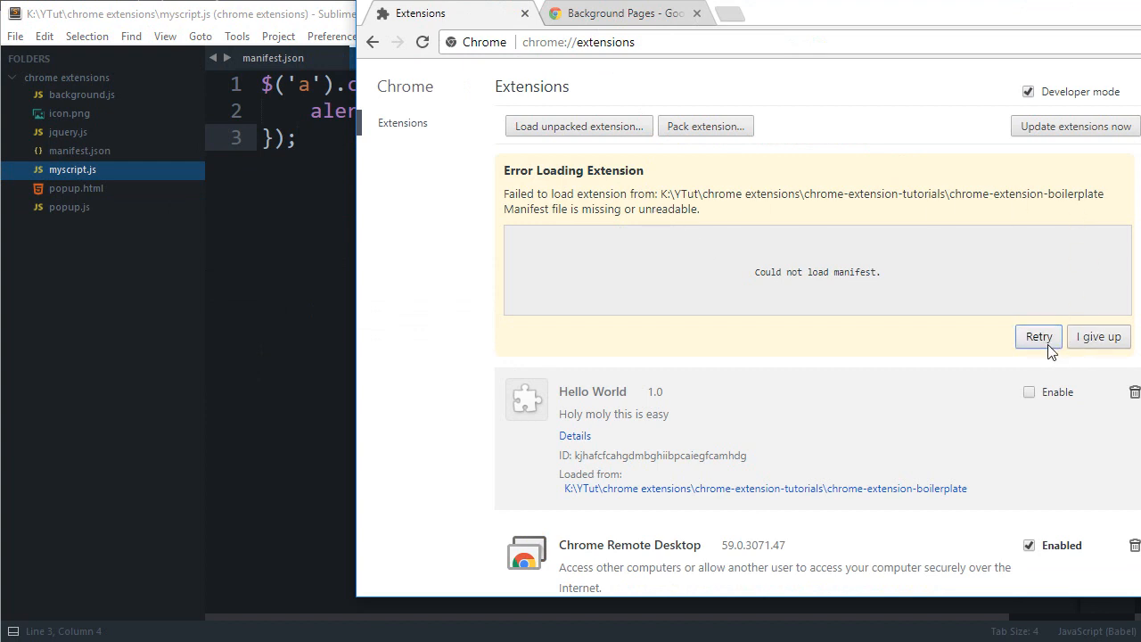
pyautogui.click(1098, 335)
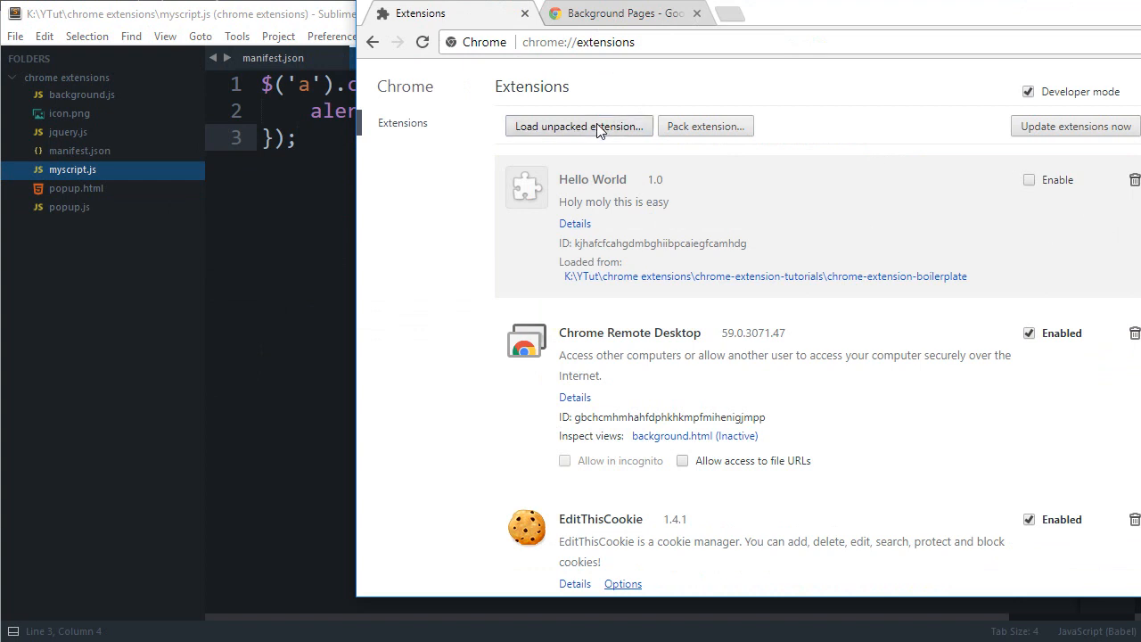
# - Load the unpacked extension from the chrome extensions folder so Hello World shows enabled
pyautogui.click(577, 124)
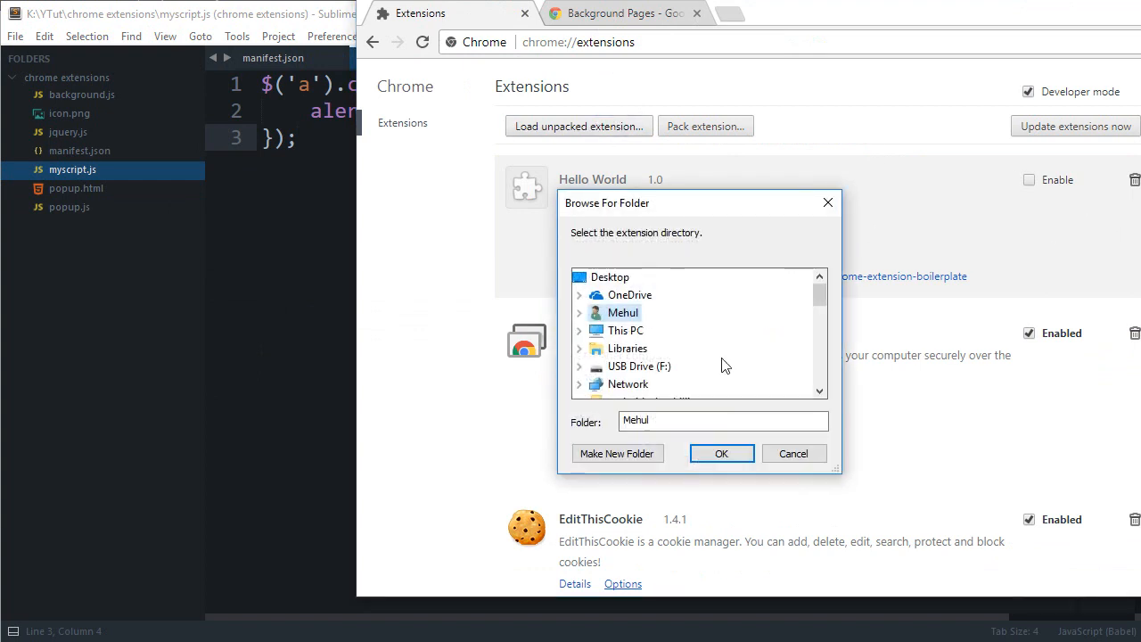
pyautogui.click(720, 452)
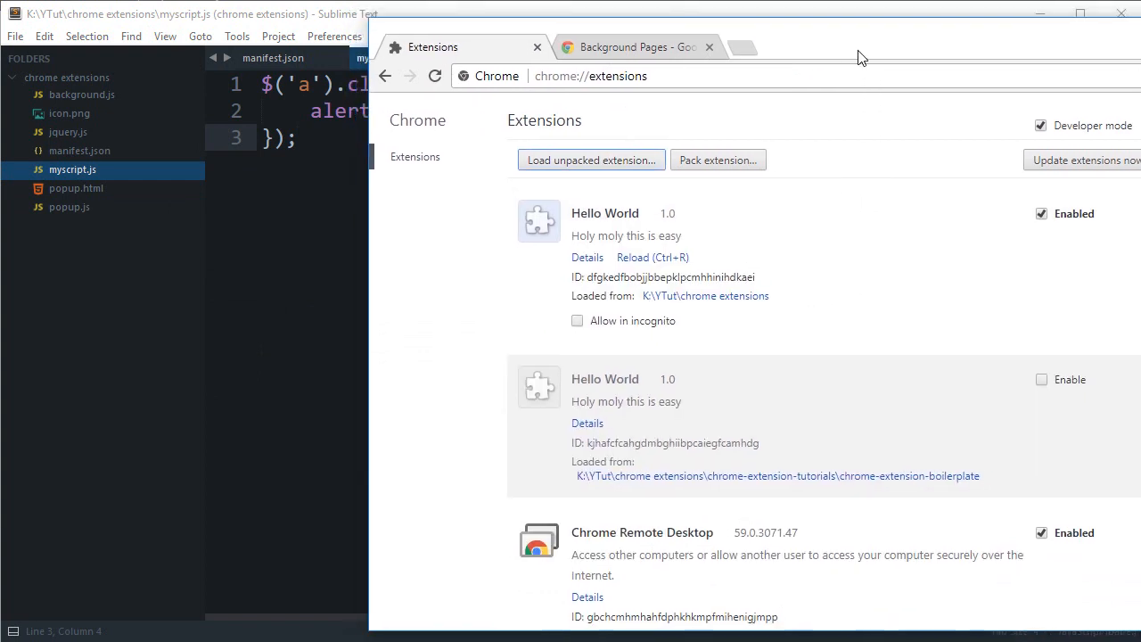
# - On the Background Pages docs, follow a link and confirm the 'You're about to go to … Just sayin'' alert
pyautogui.click(633, 46)
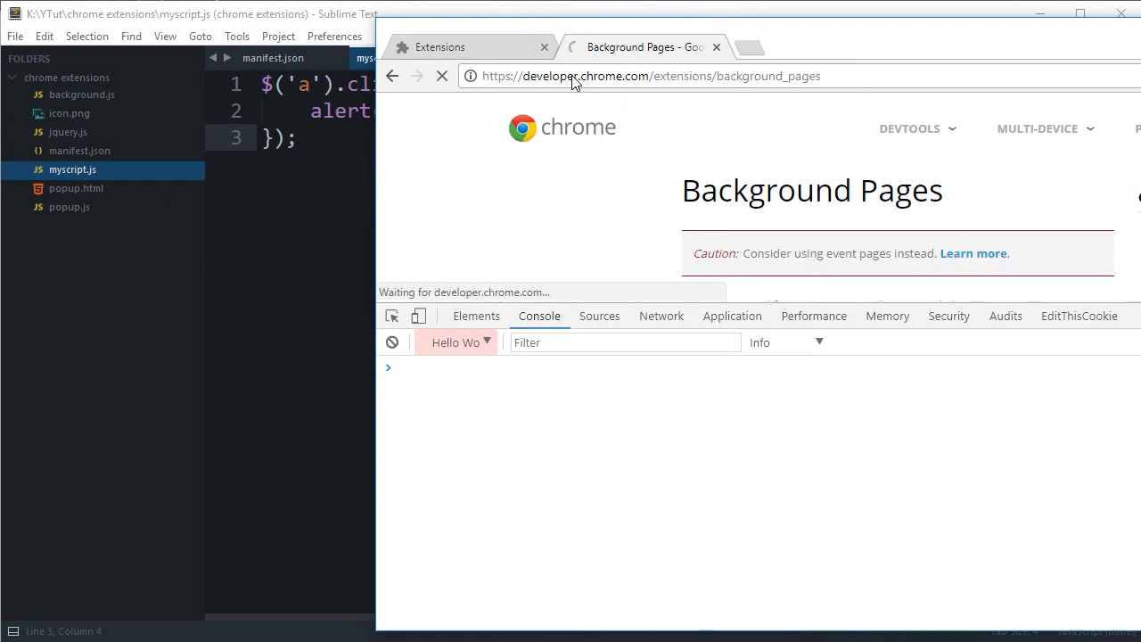
pyautogui.click(973, 253)
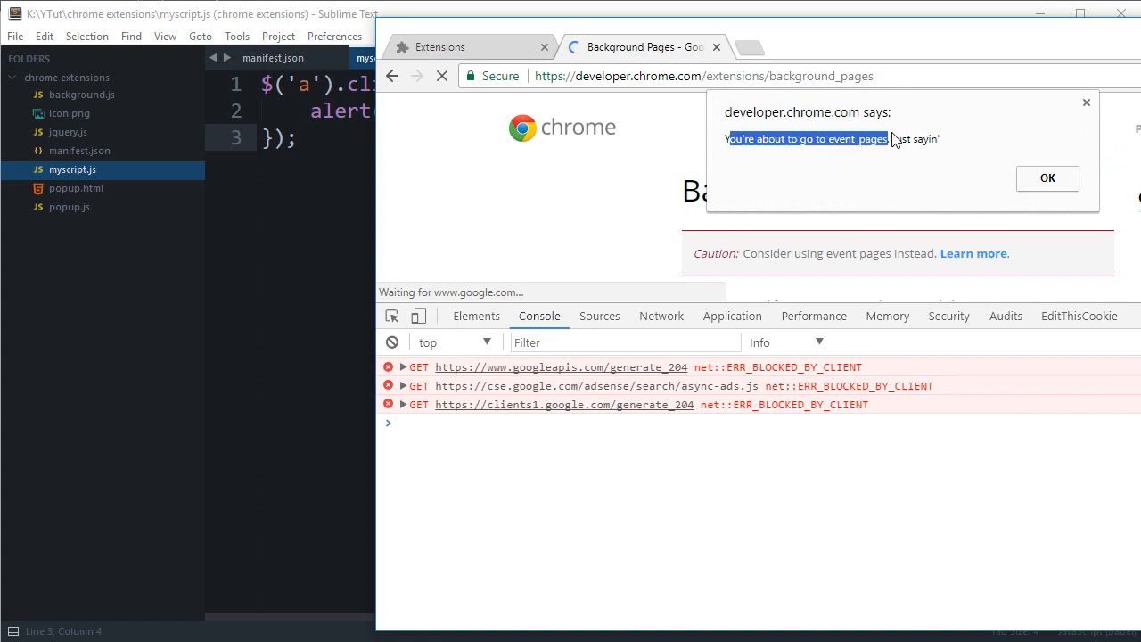
pyautogui.click(1048, 178)
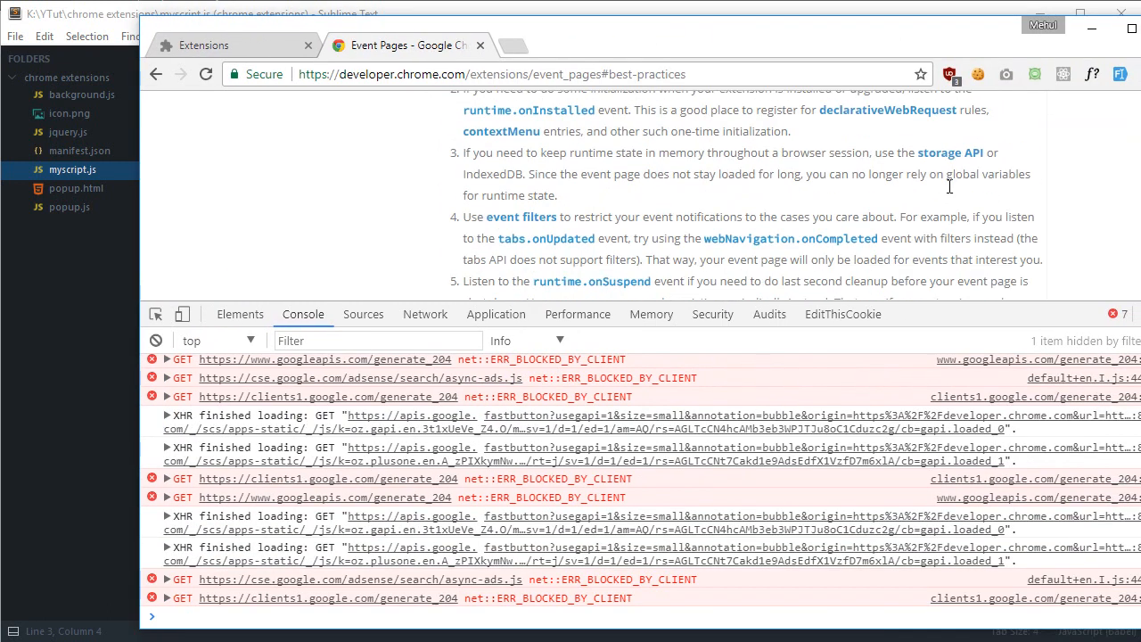
pyautogui.scroll(3)
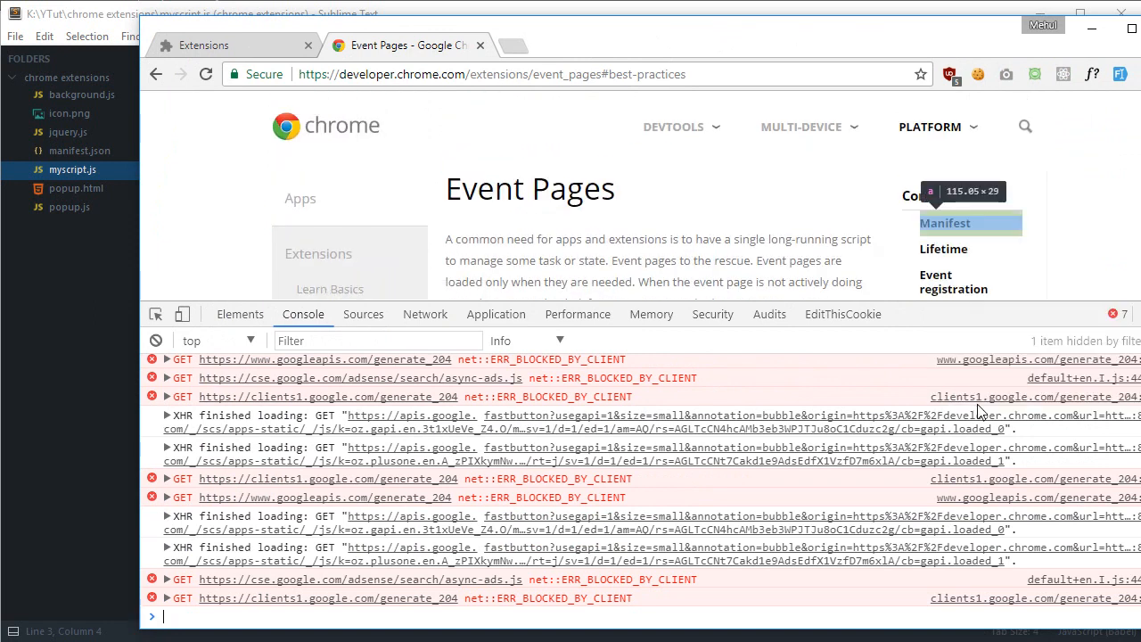
# - Follow the Manifest link and confirm its alert appears, then dismiss it
pyautogui.click(238, 314)
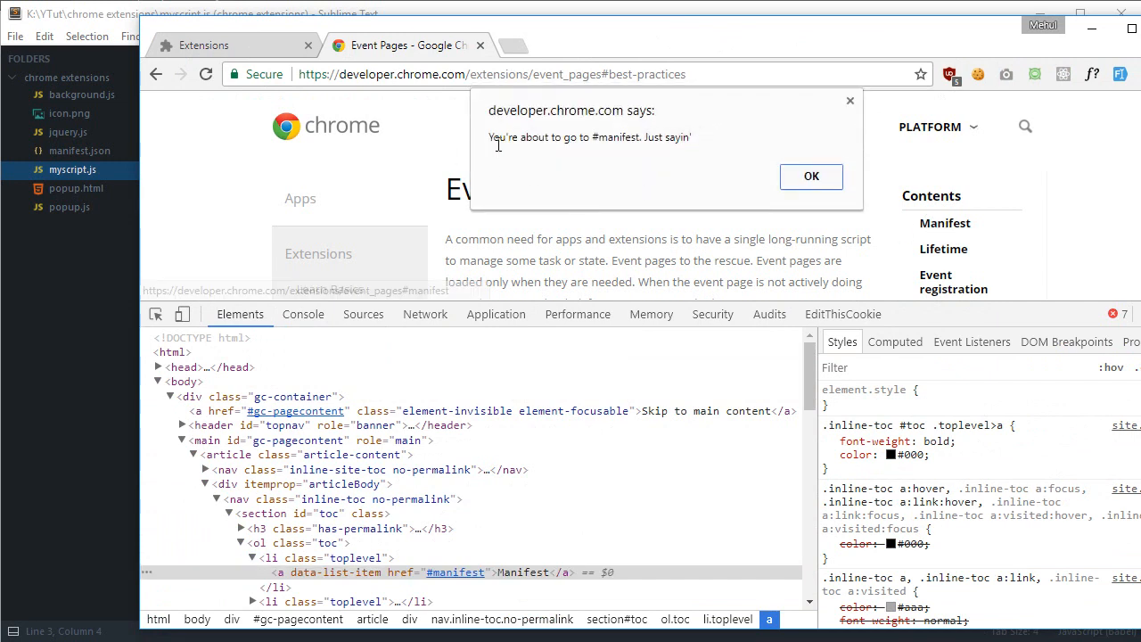
pyautogui.click(809, 176)
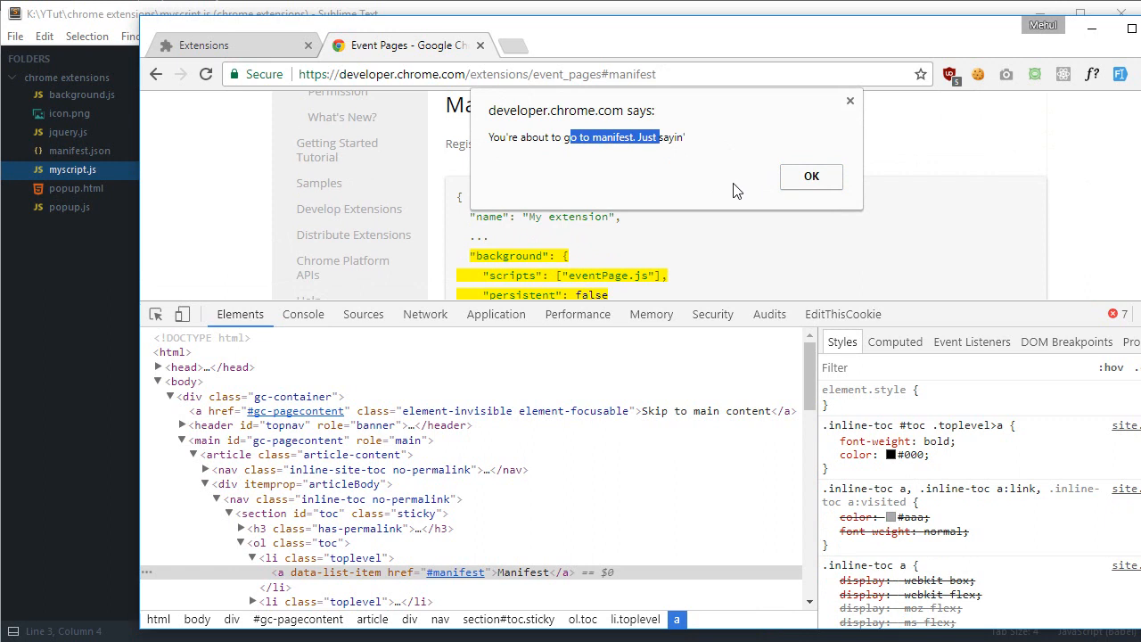
pyautogui.click(811, 176)
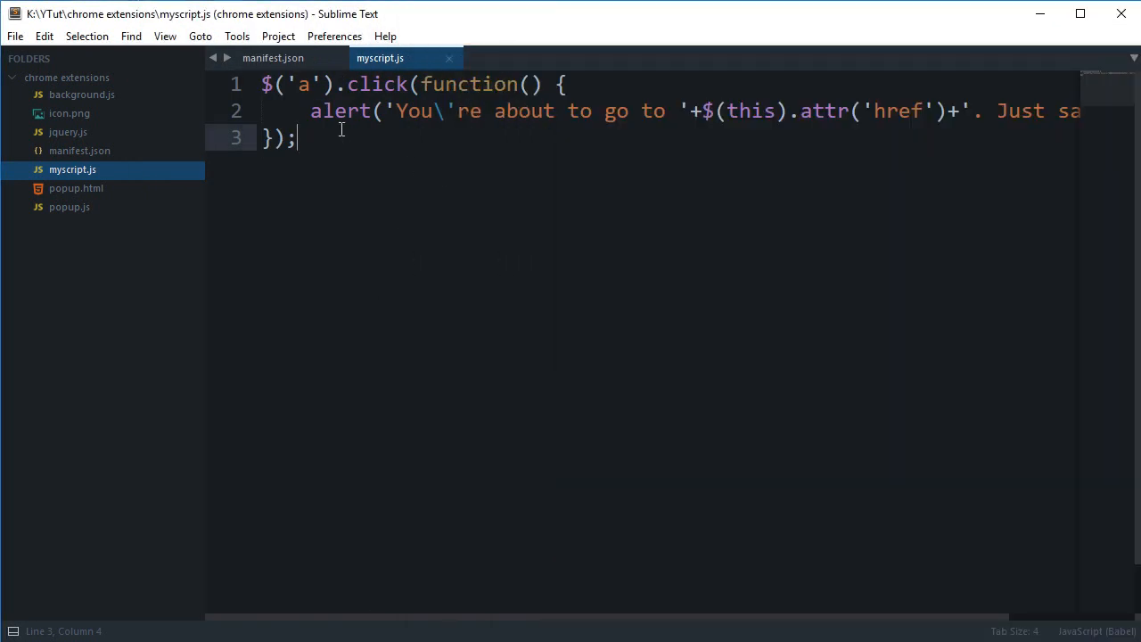
# - Replace the click handler with code adding class thisHasGotHref to every a[href] element
pyautogui.press('ctrl+a')
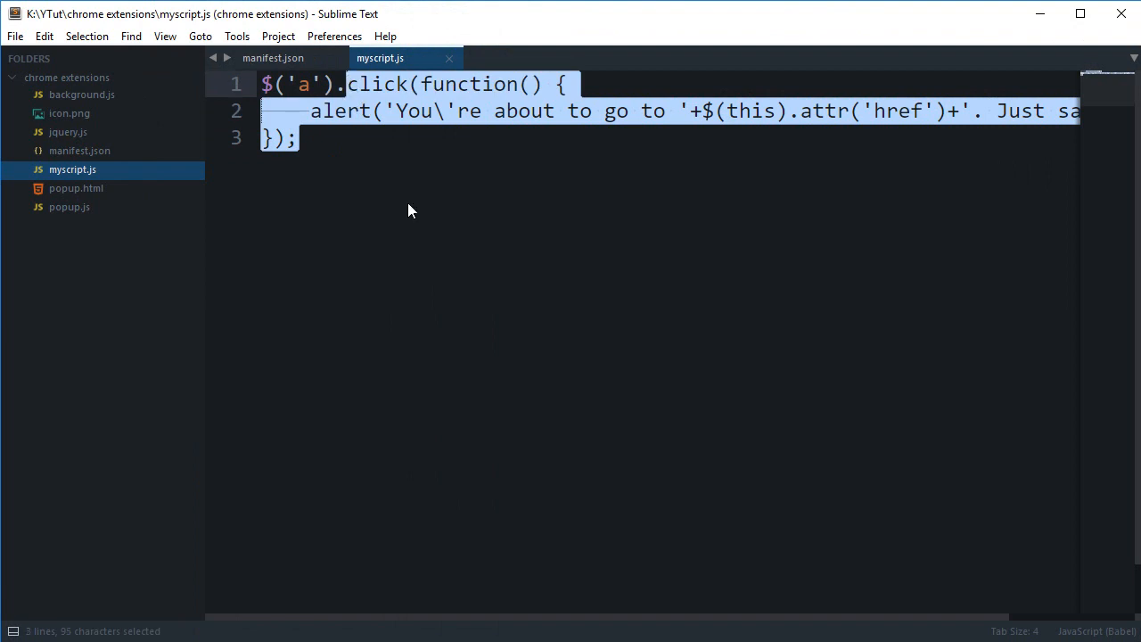
pyautogui.press('Delete')
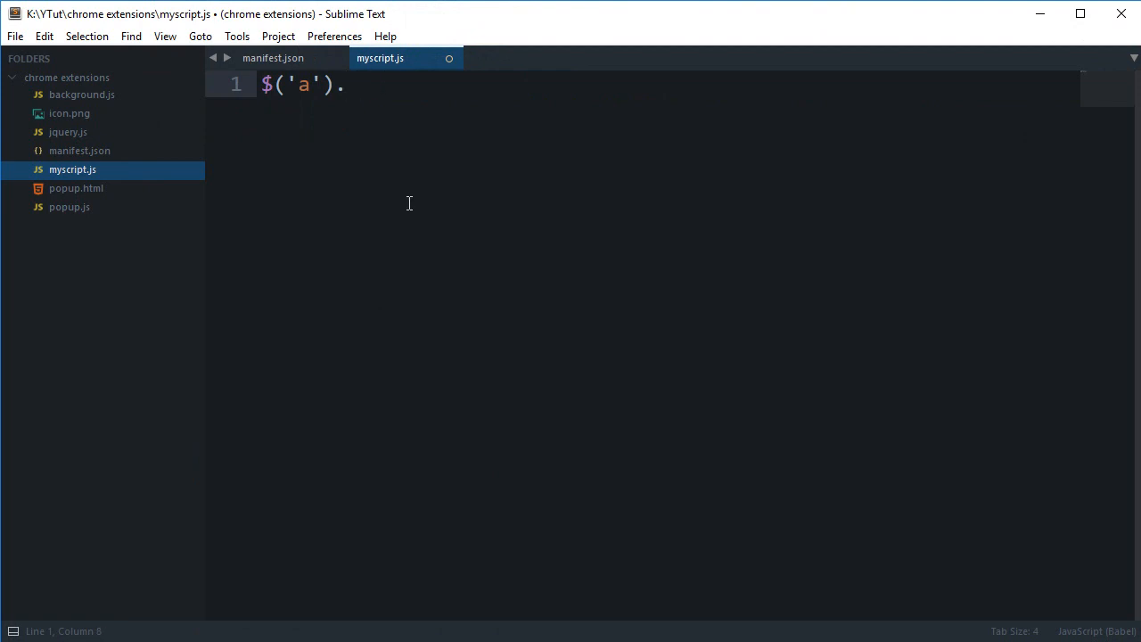
pyautogui.write('[')
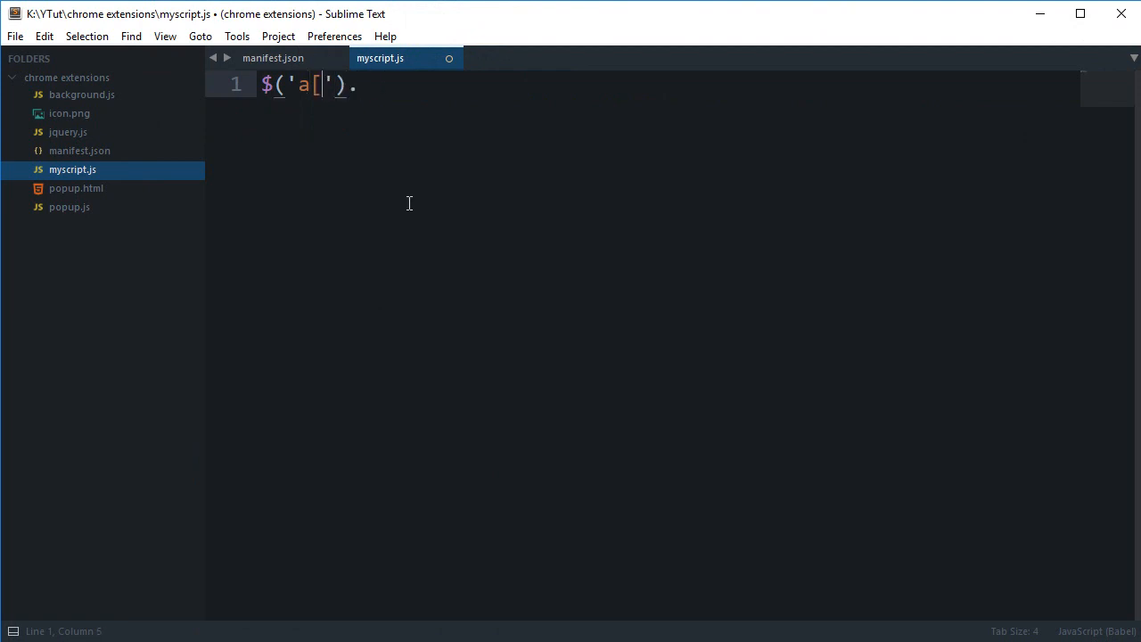
pyautogui.write('href]')
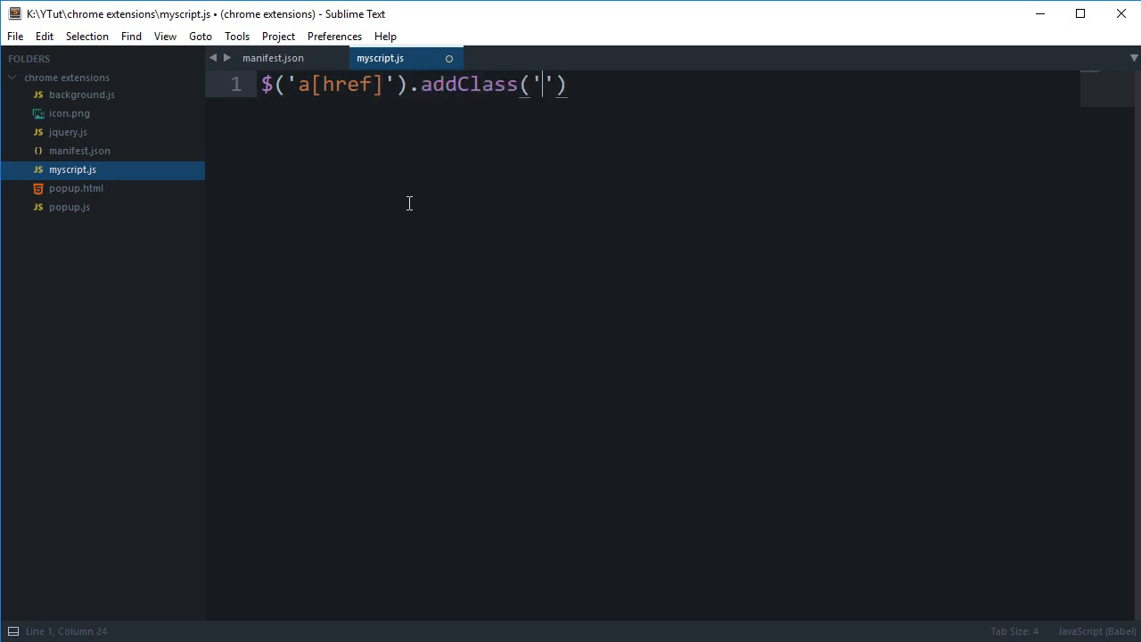
pyautogui.write('thisHasGotHref')
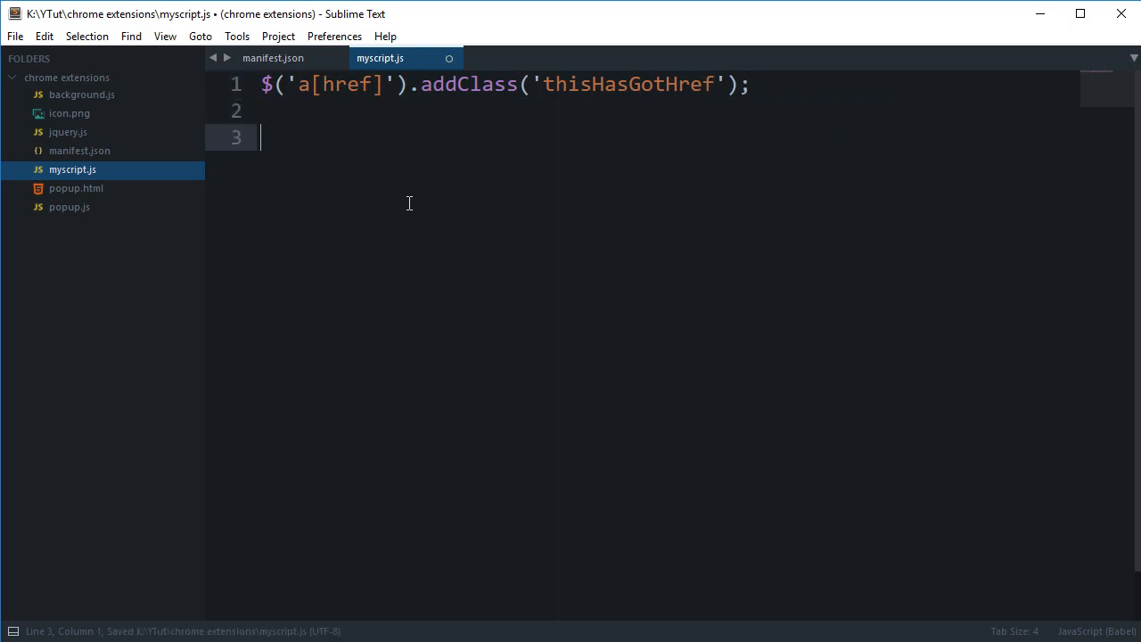
# - Append a '<style>.thisHasGotHref { }</style>' block to the page body via $('body').append()
pyautogui.write("$('<b')")
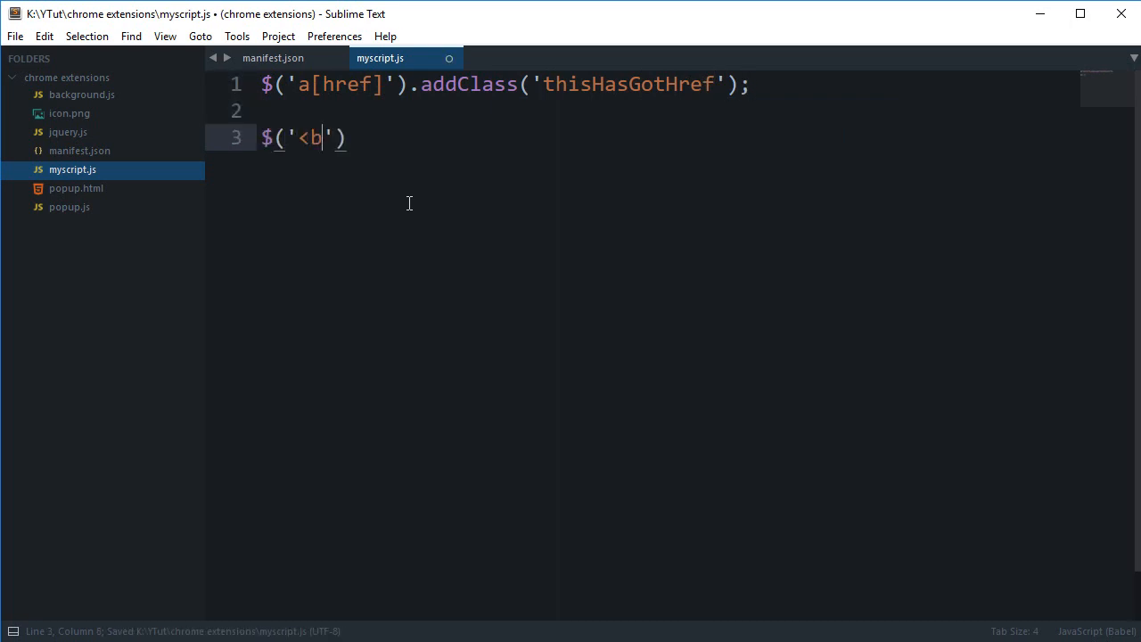
pyautogui.write('ody')
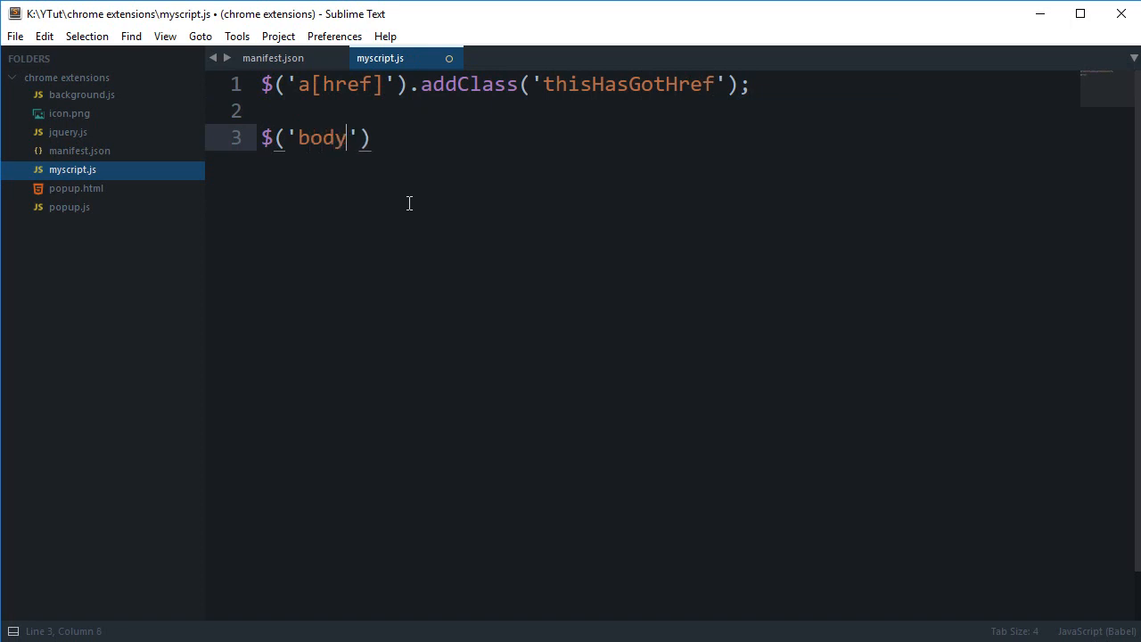
pyautogui.write('.append(')
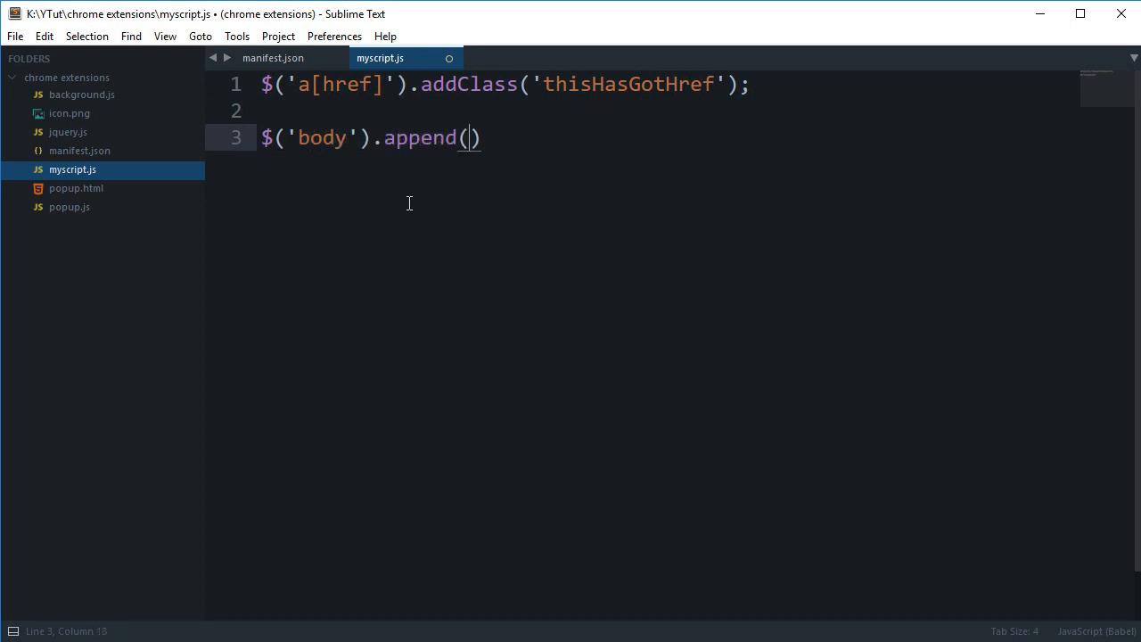
pyautogui.write("'<style>.thisHasGotHref {")
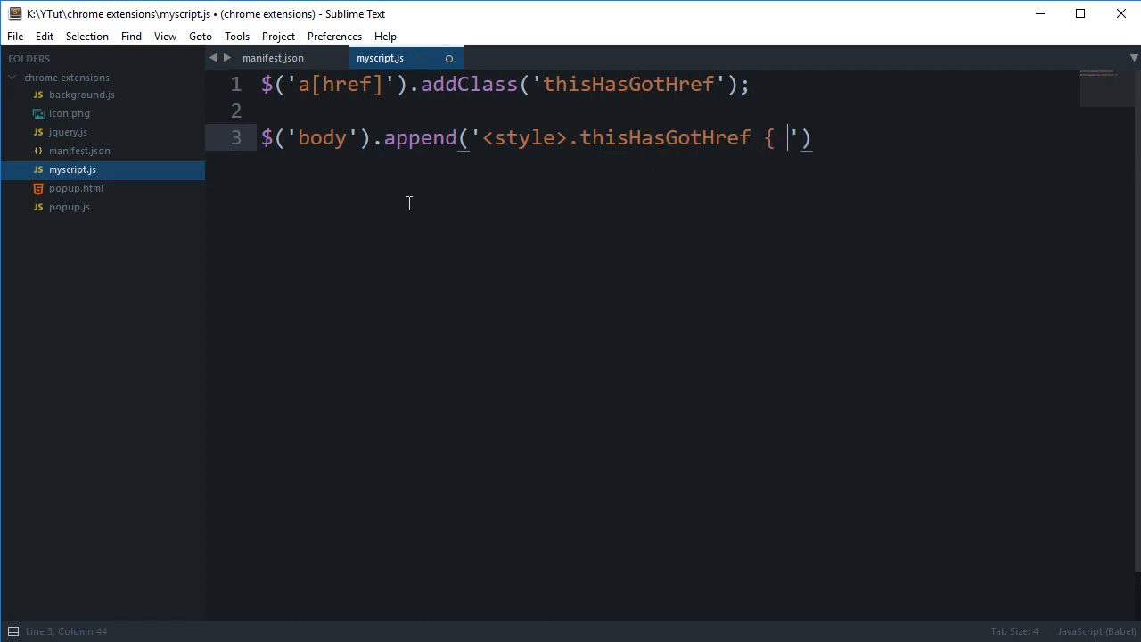
pyautogui.click(273, 57)
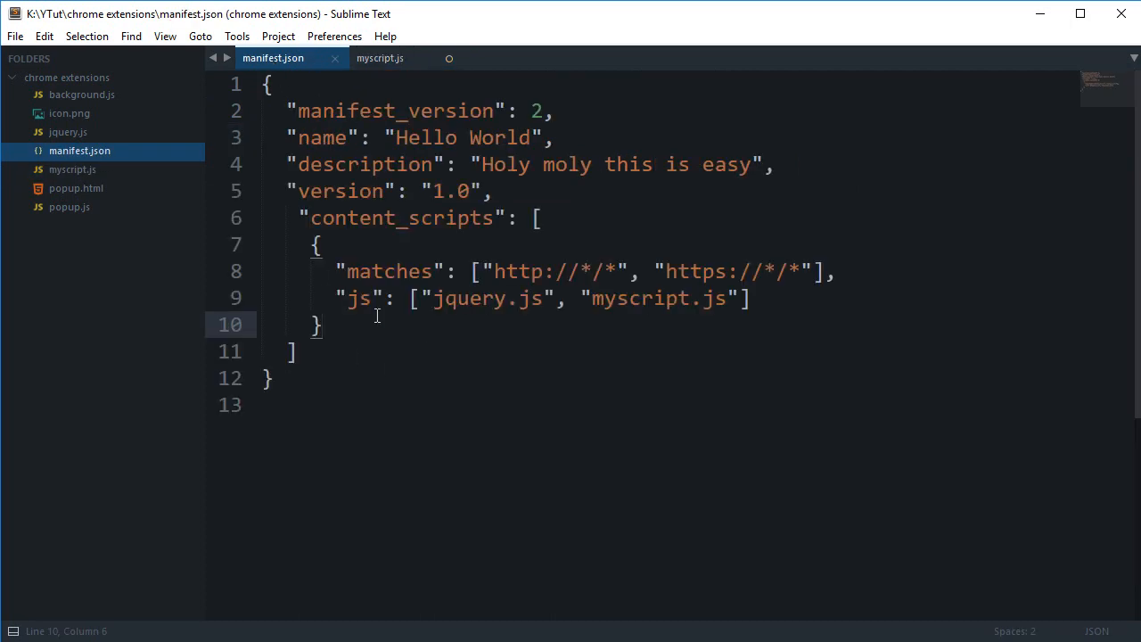
pyautogui.click(379, 57)
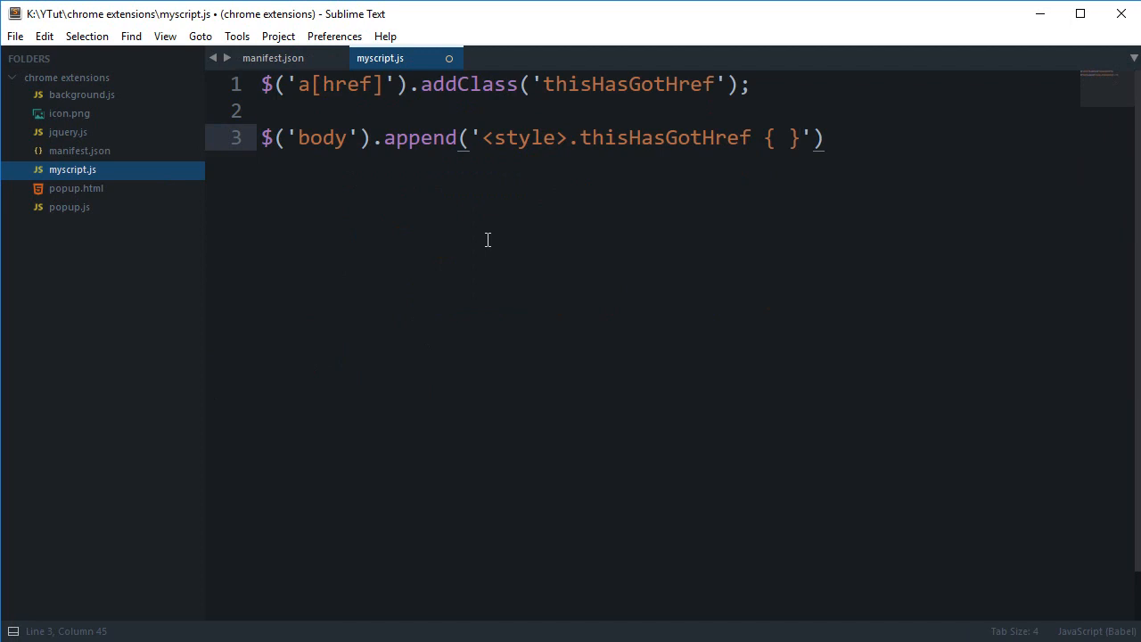
pyautogui.write('</style>')
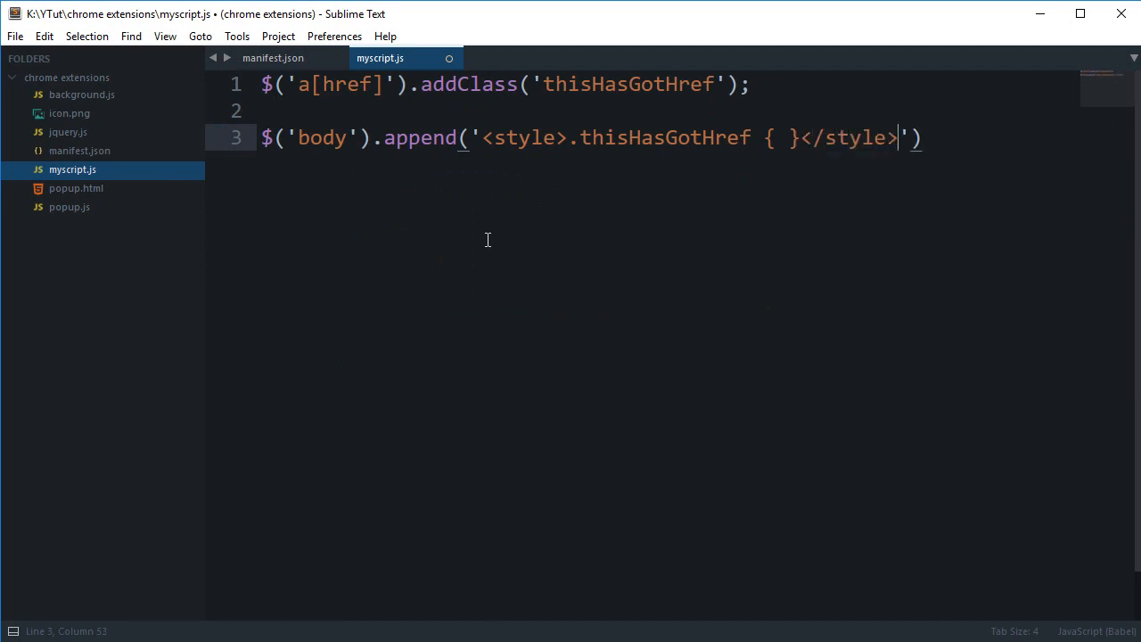
pyautogui.write(';')
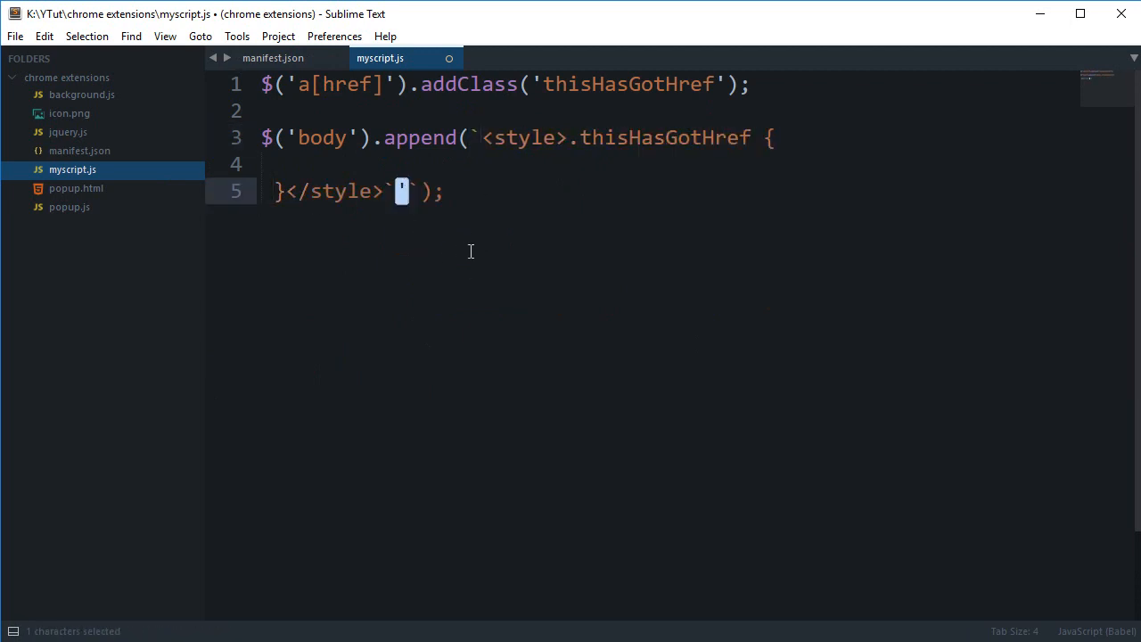
# - Split the style across lines and give thisHasGotHref color: white!important and background: black!important
pyautogui.press('Enter')
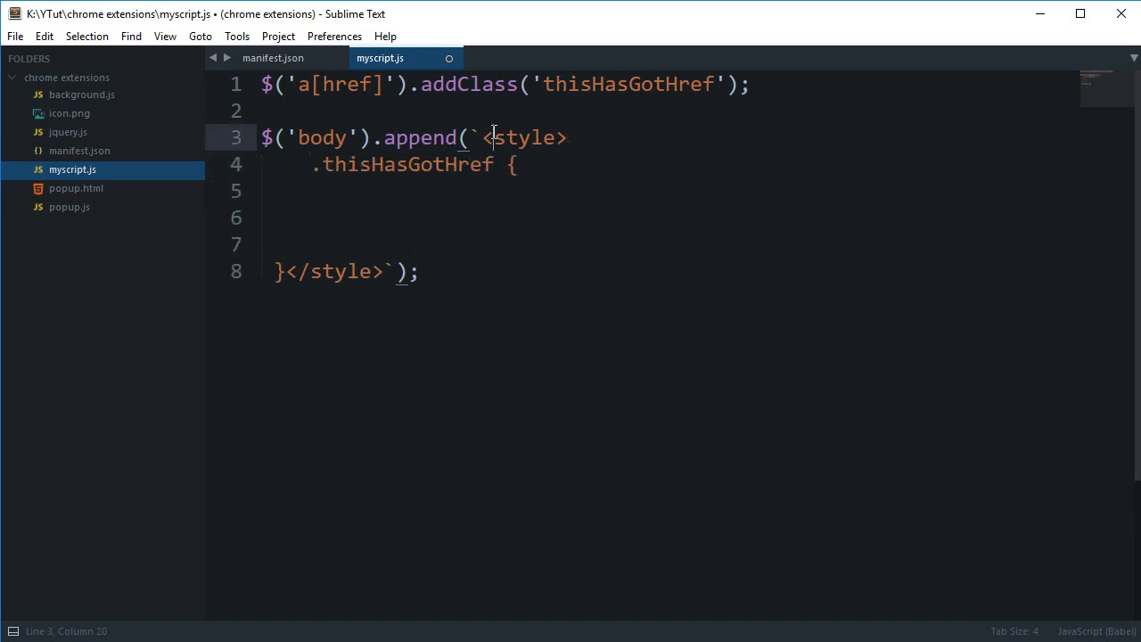
pyautogui.press('enter')
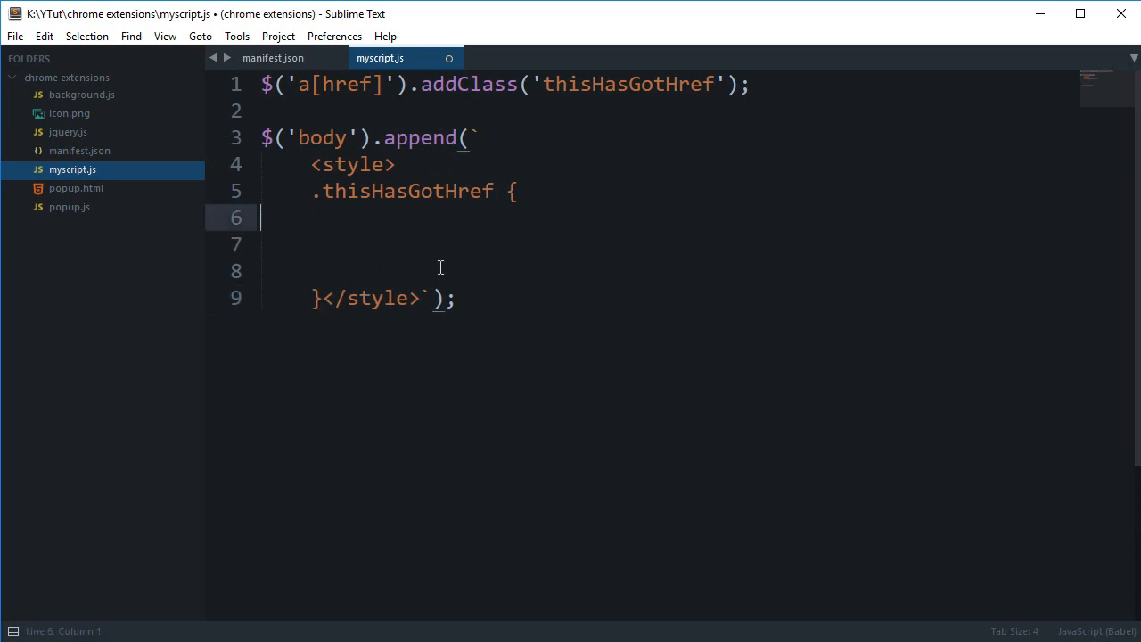
pyautogui.write('color: white!important;')
pyautogui.click(669, 244)
pyautogui.write('backgroun')
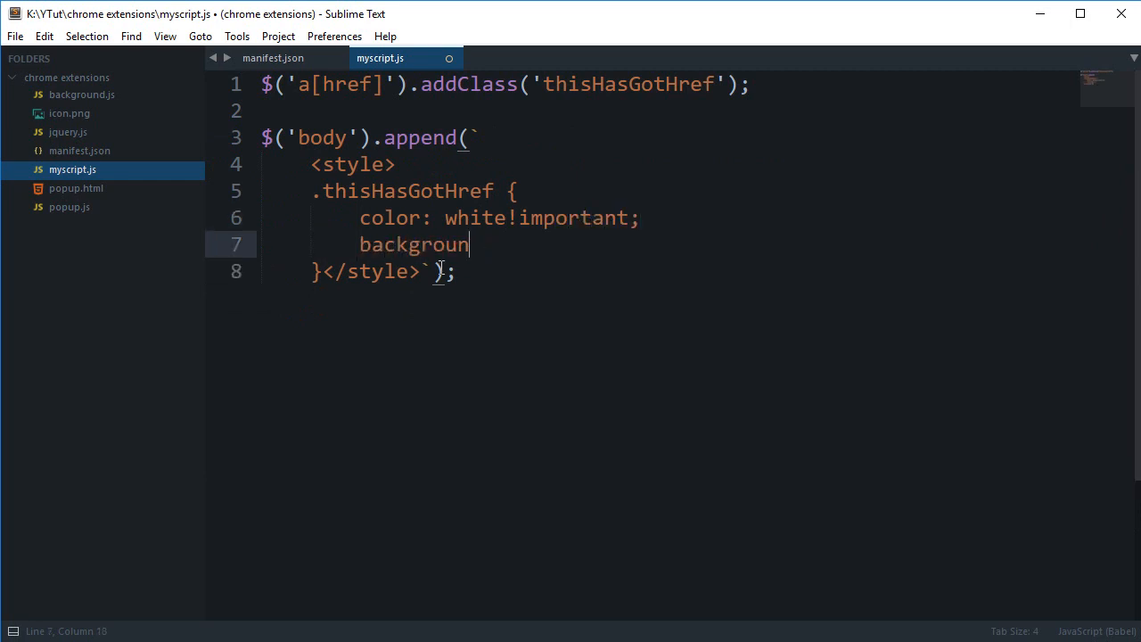
pyautogui.write(': black!impor')
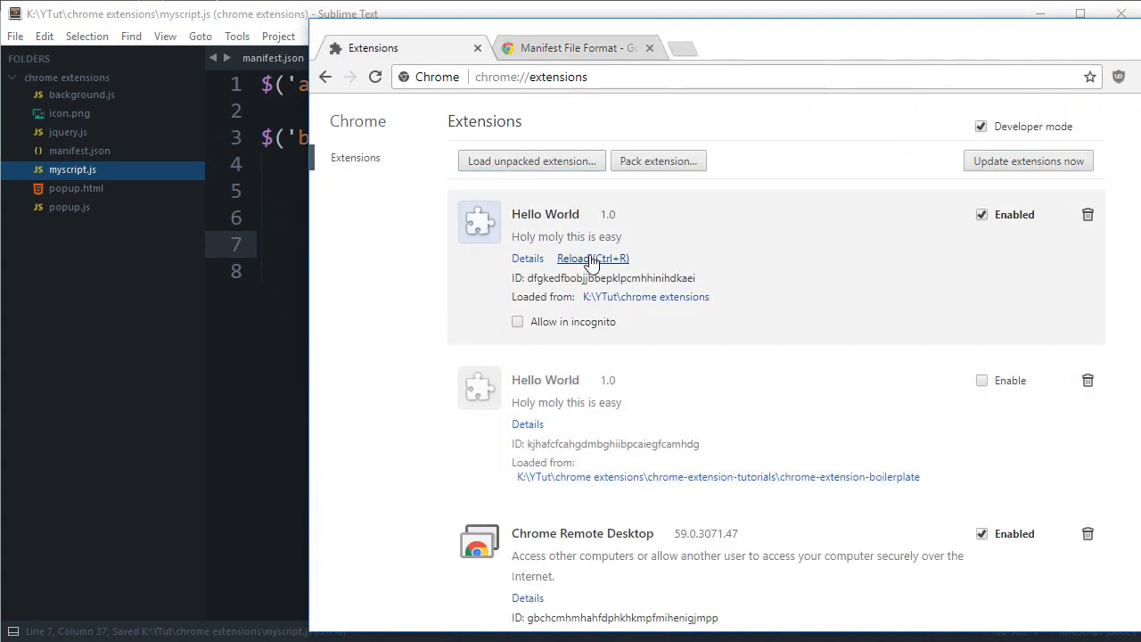
# - Reload Hello World and scroll the Manifest File Format page to see its links styled white on black
pyautogui.click(574, 47)
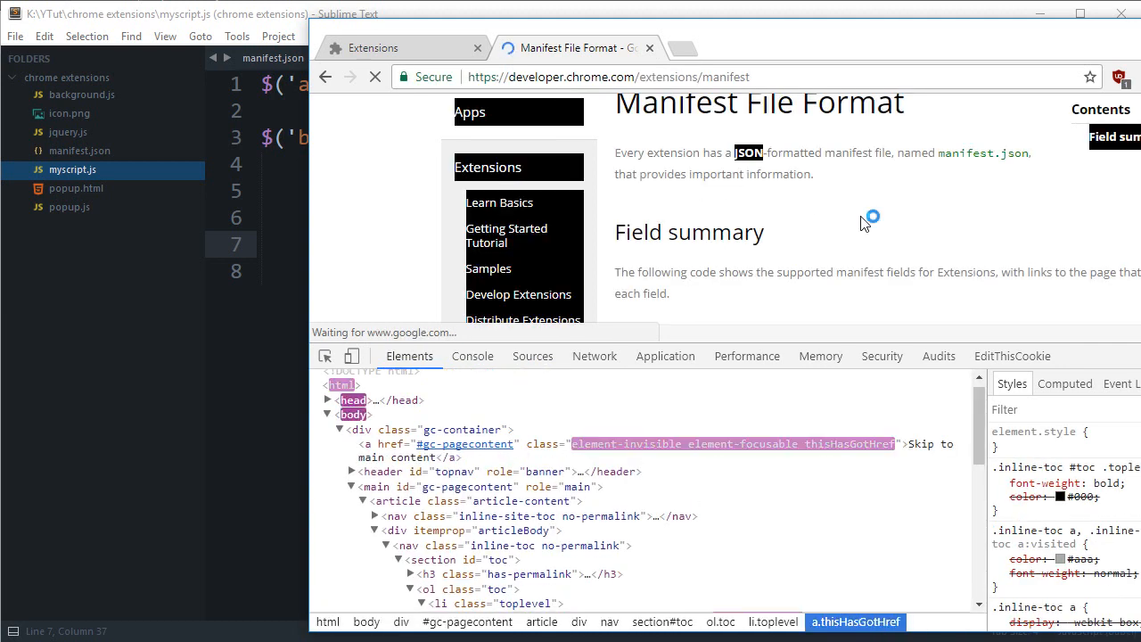
pyautogui.scroll(-3)
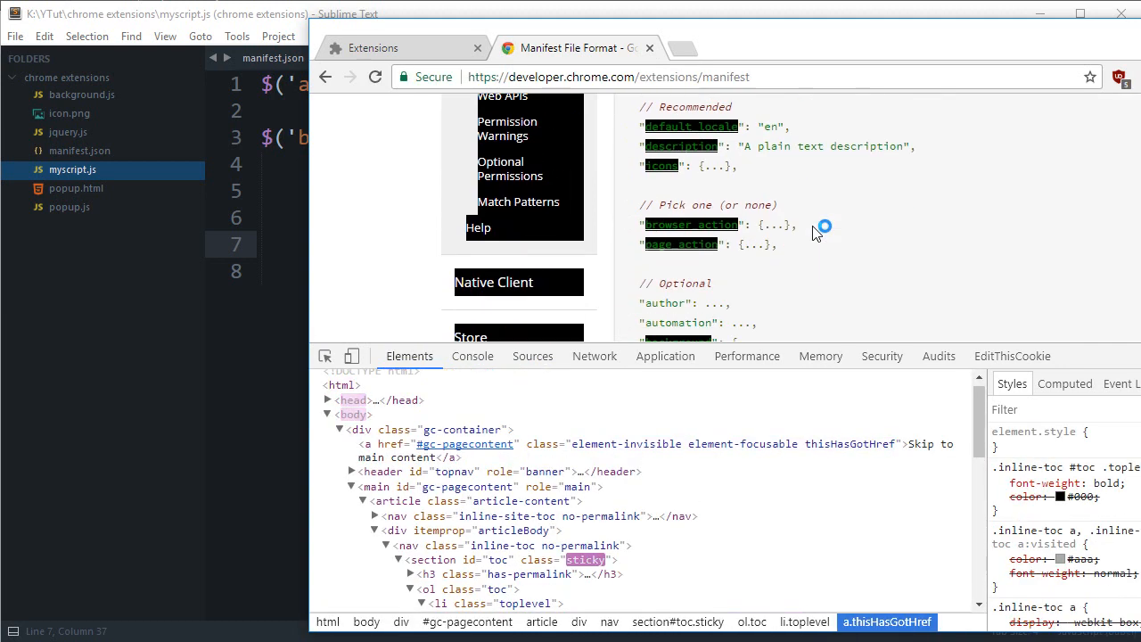
pyautogui.scroll(-3)
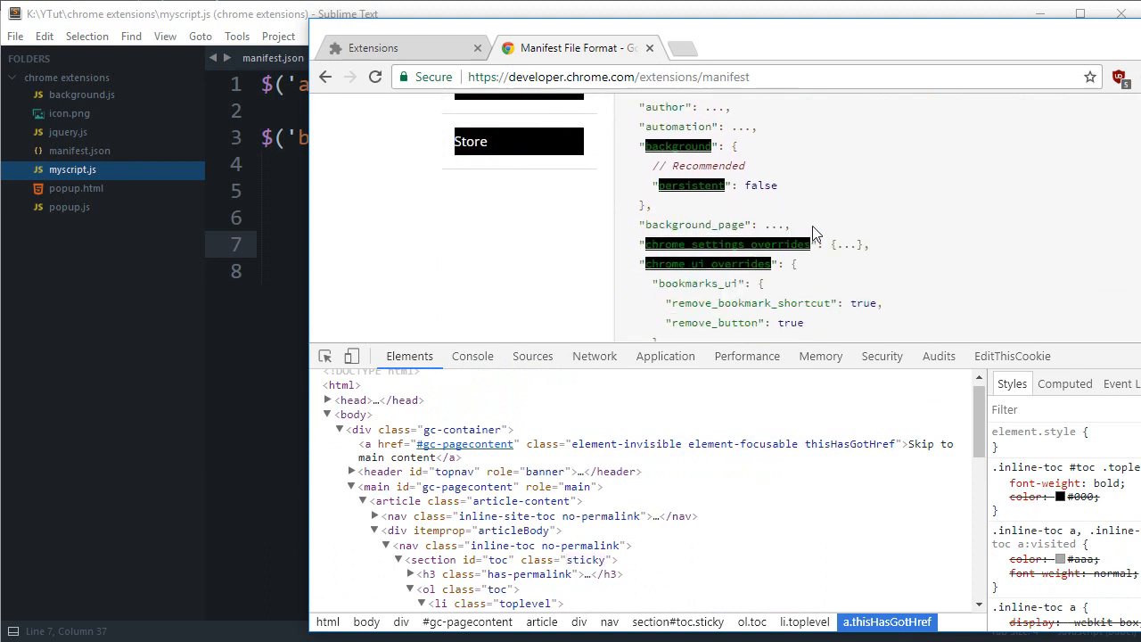
pyautogui.scroll(-3)
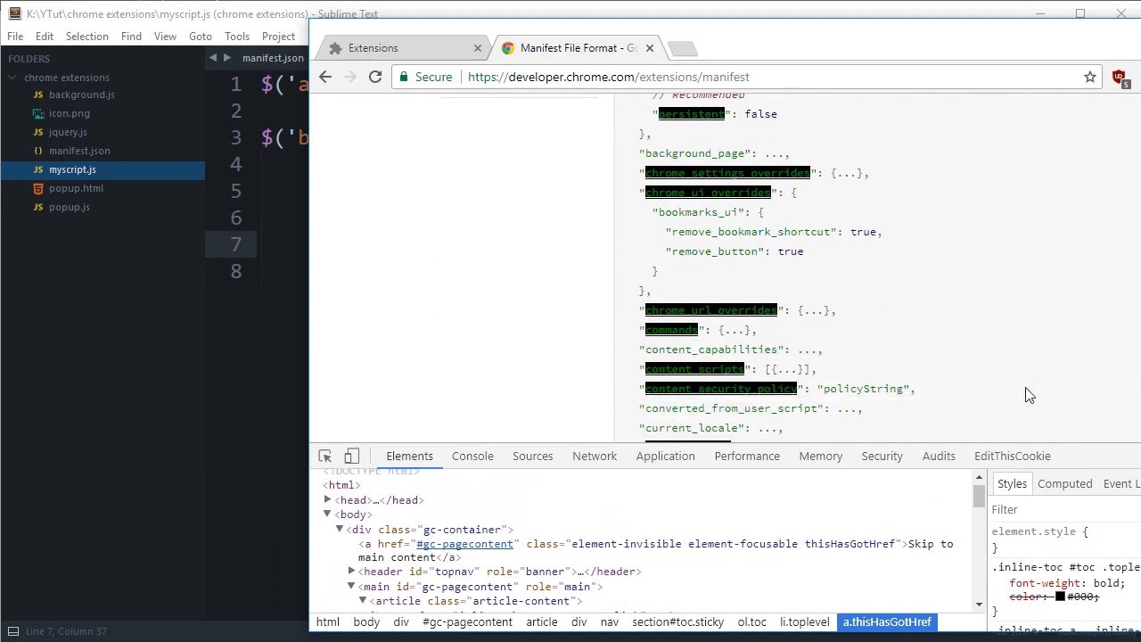
pyautogui.scroll(3)
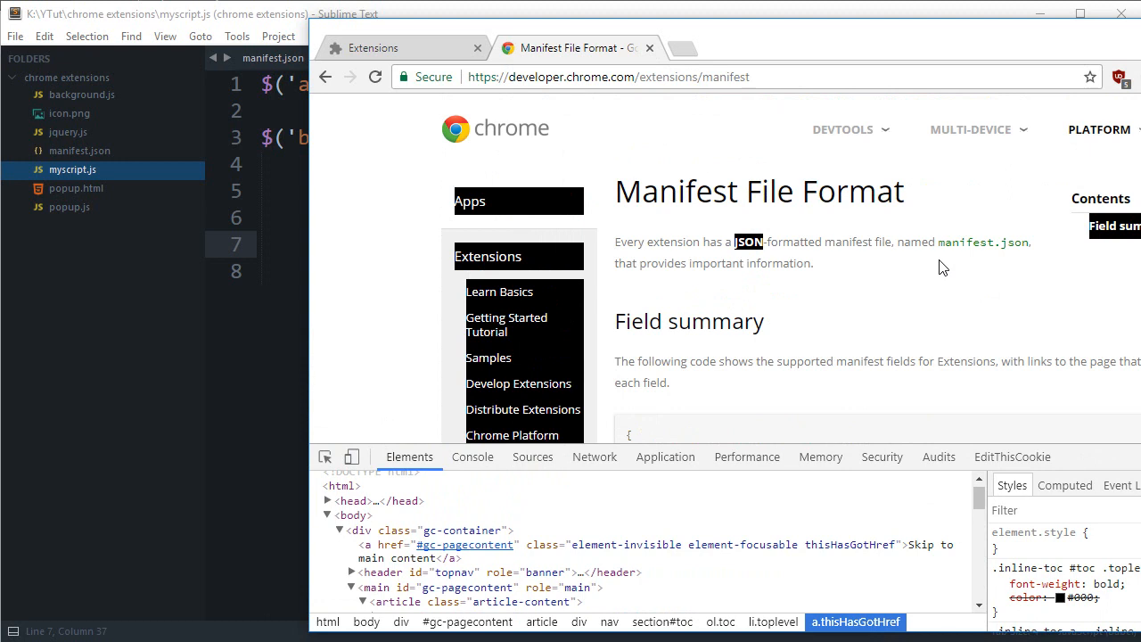
pyautogui.scroll(-3)
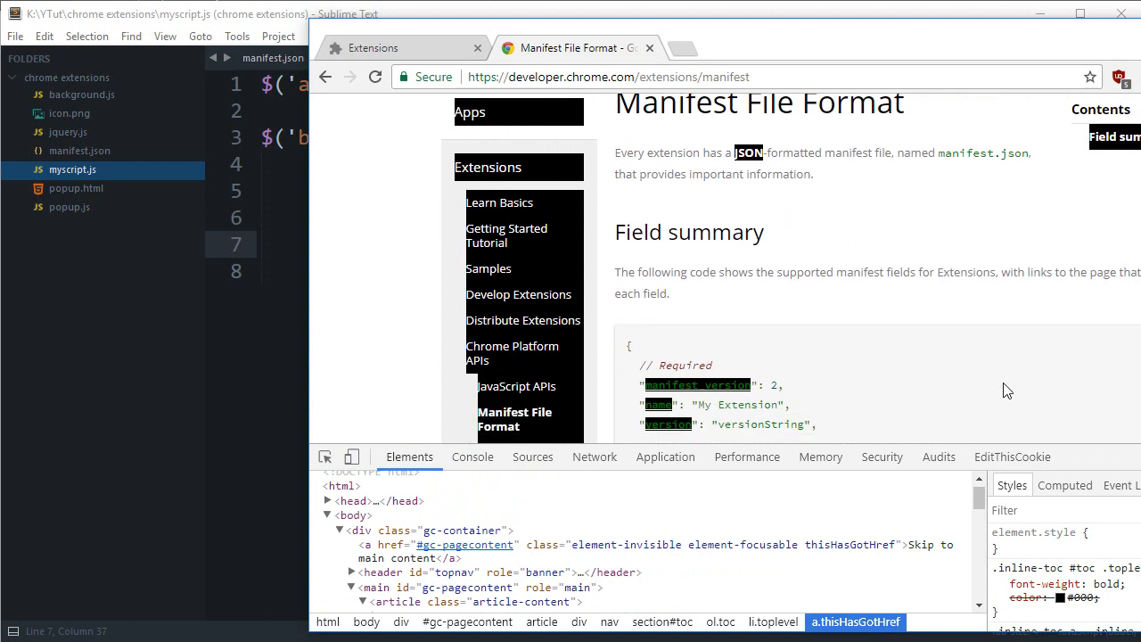
pyautogui.scroll(-3)
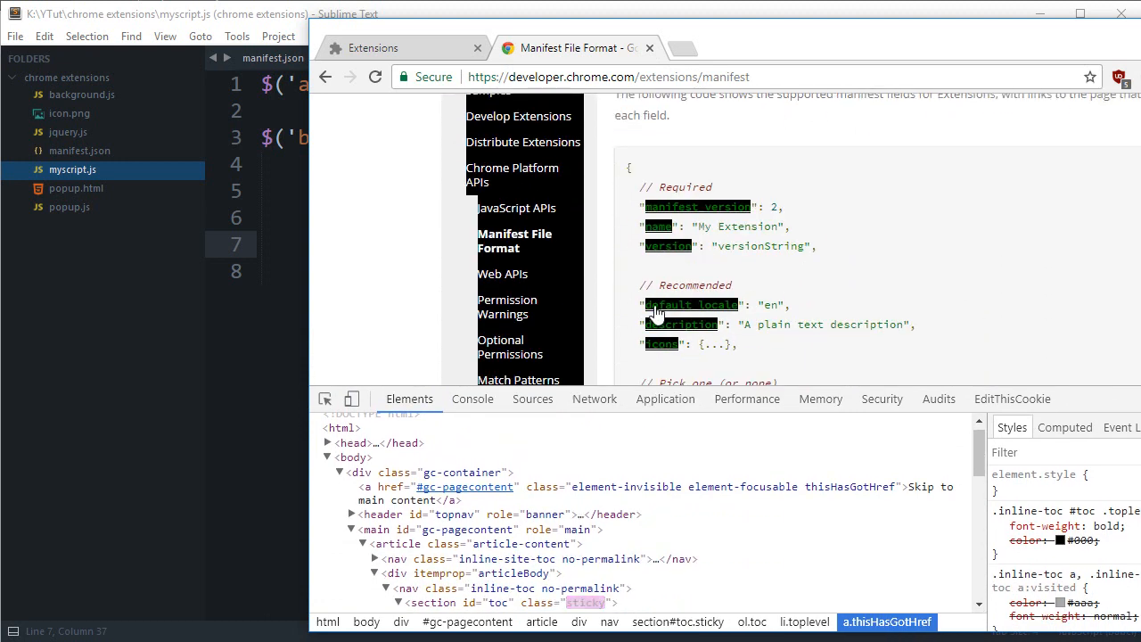
pyautogui.scroll(3)
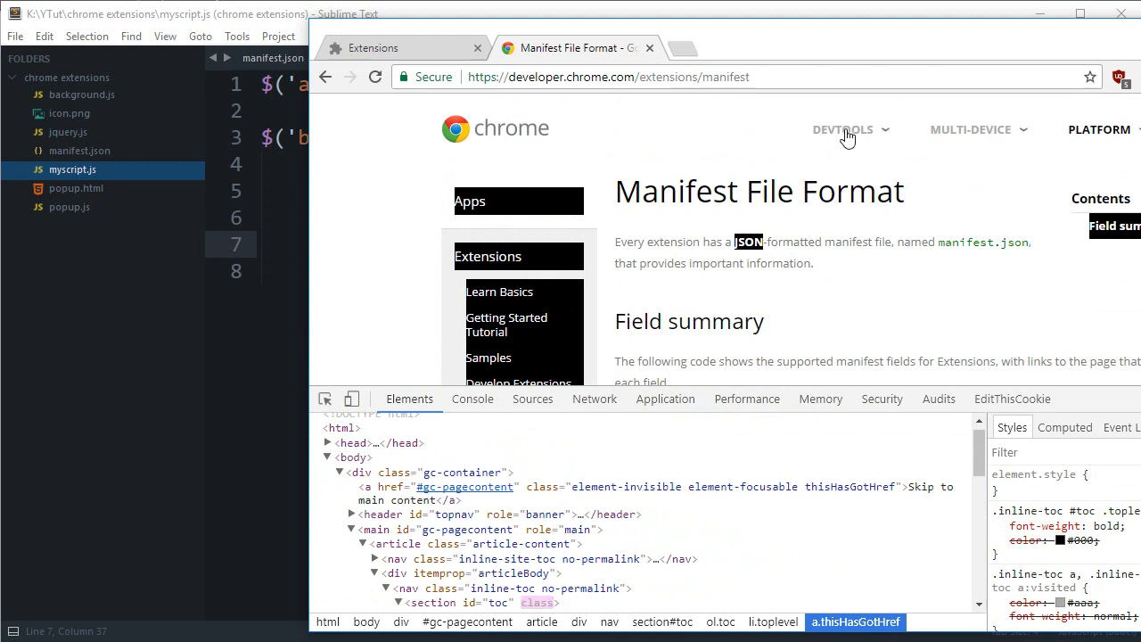
# - Inspect a page link in DevTools Elements to confirm it carries the thisHasGotHref class
pyautogui.click(841, 128)
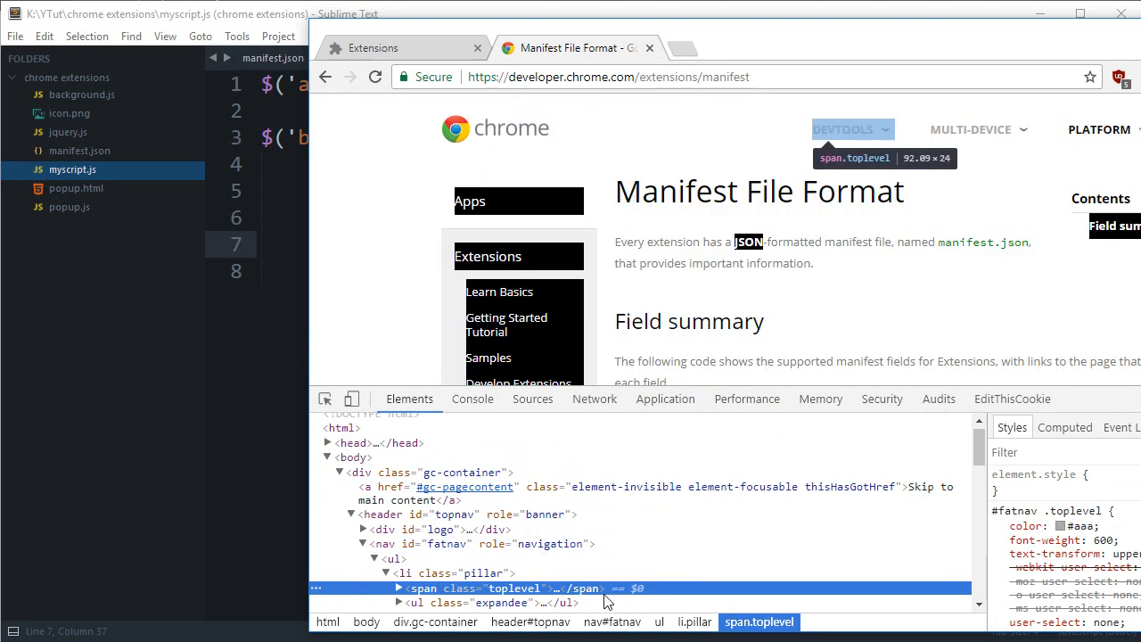
pyautogui.click(400, 589)
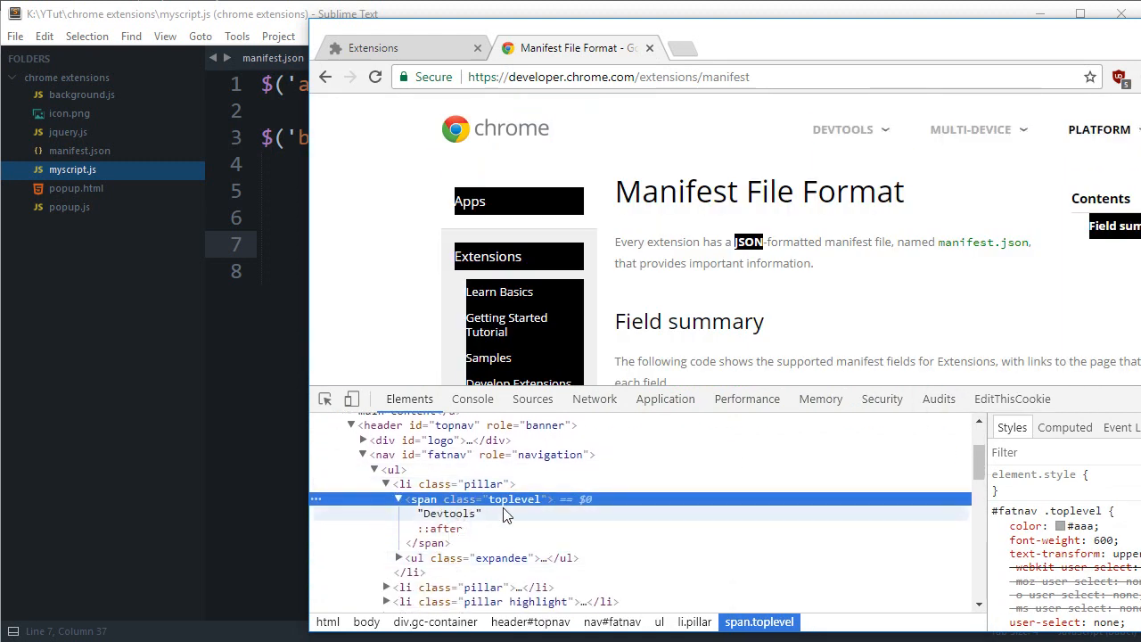
pyautogui.scroll(-3)
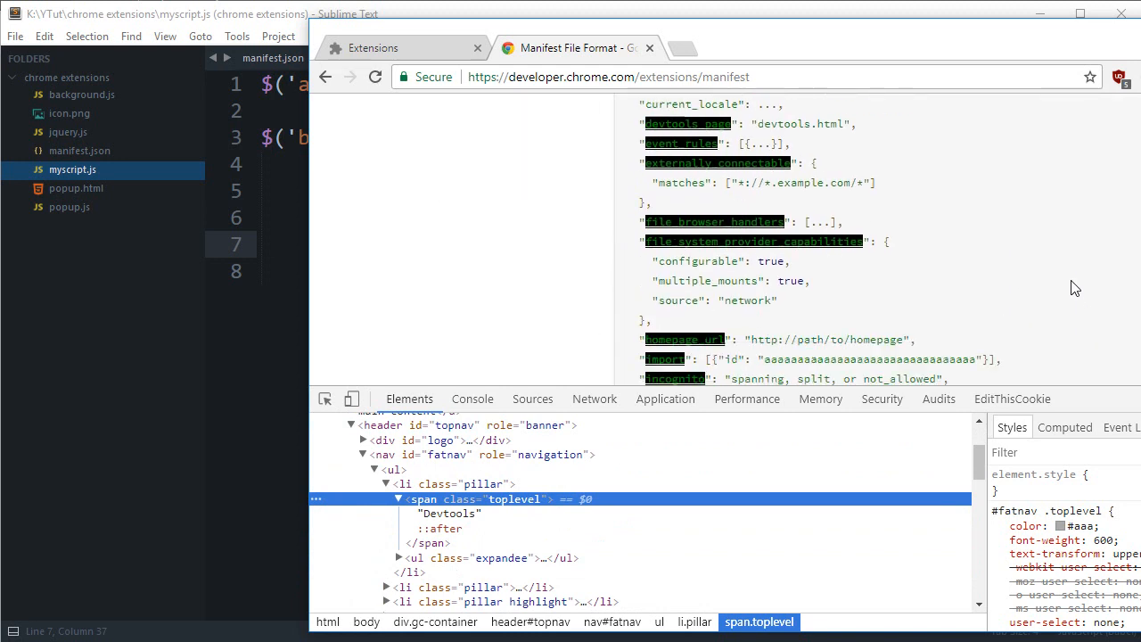
pyautogui.scroll(-3)
pyautogui.write('a')
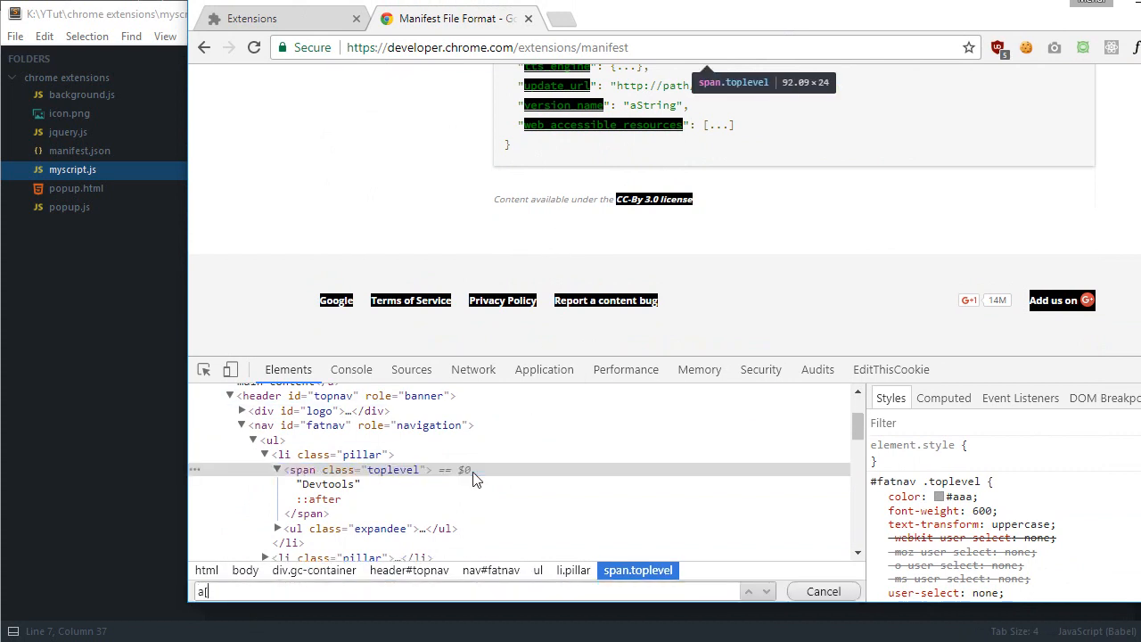
pyautogui.press('Backspace')
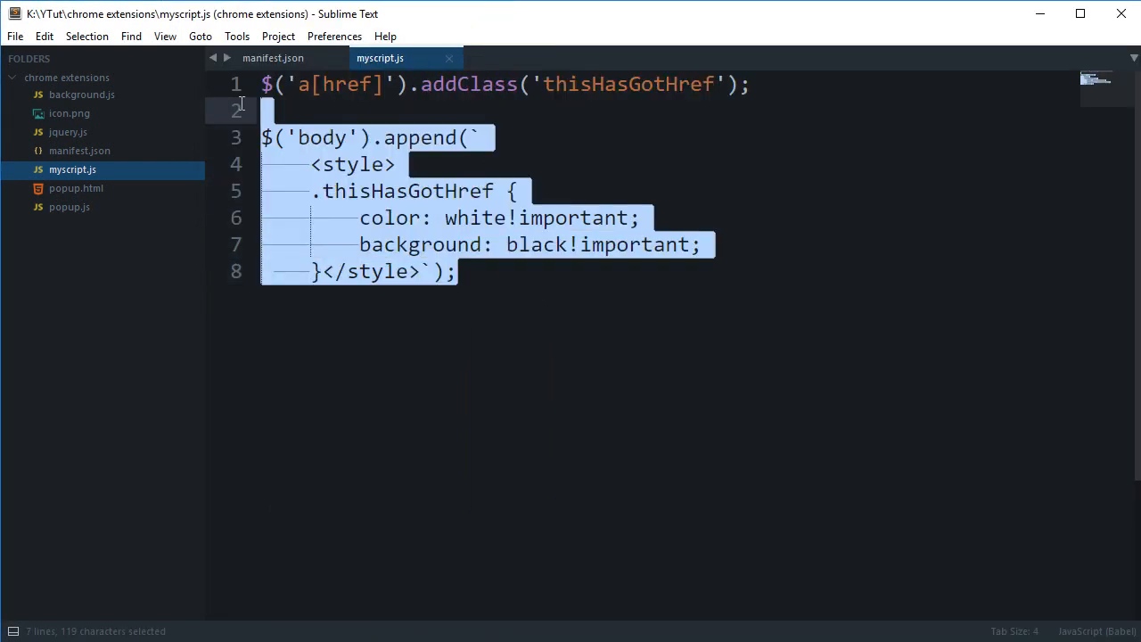
pyautogui.click(542, 383)
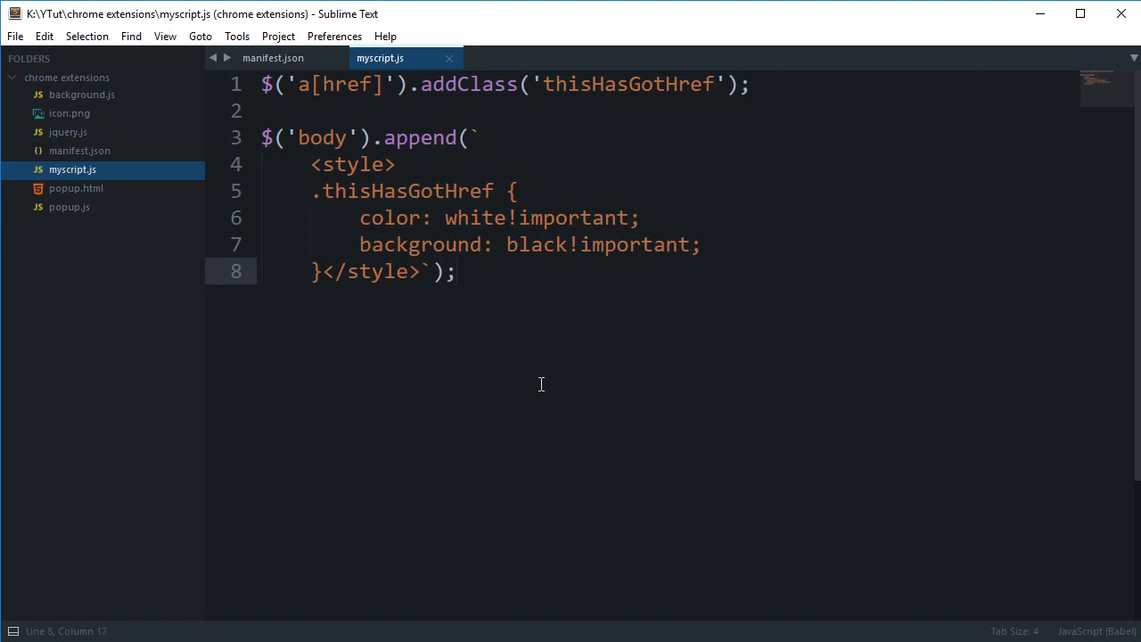
pyautogui.click(456, 271)
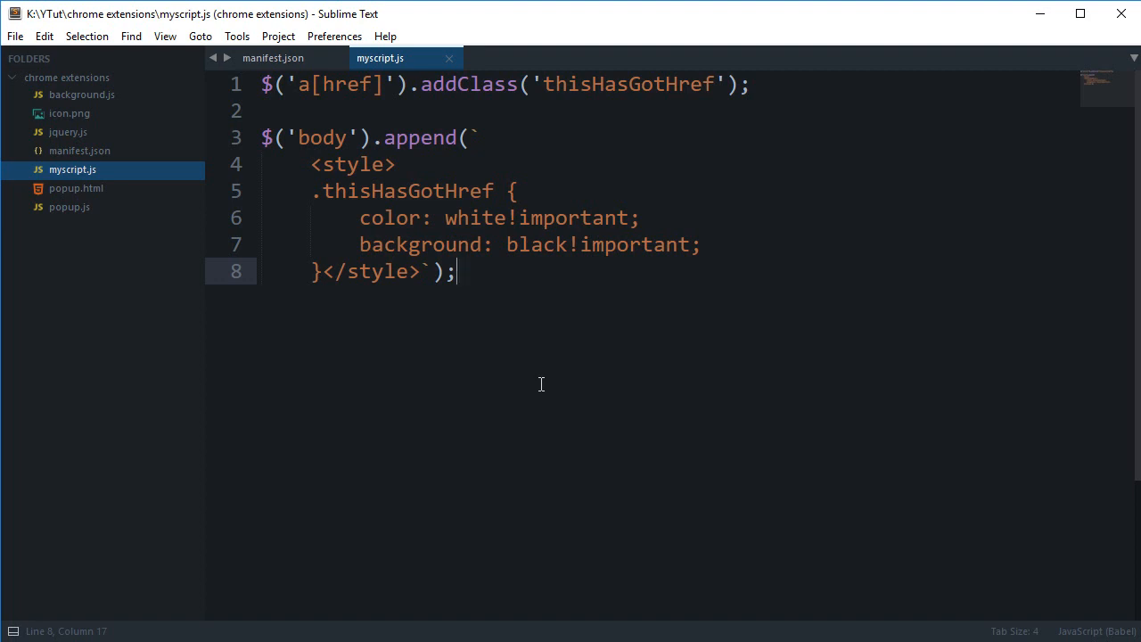